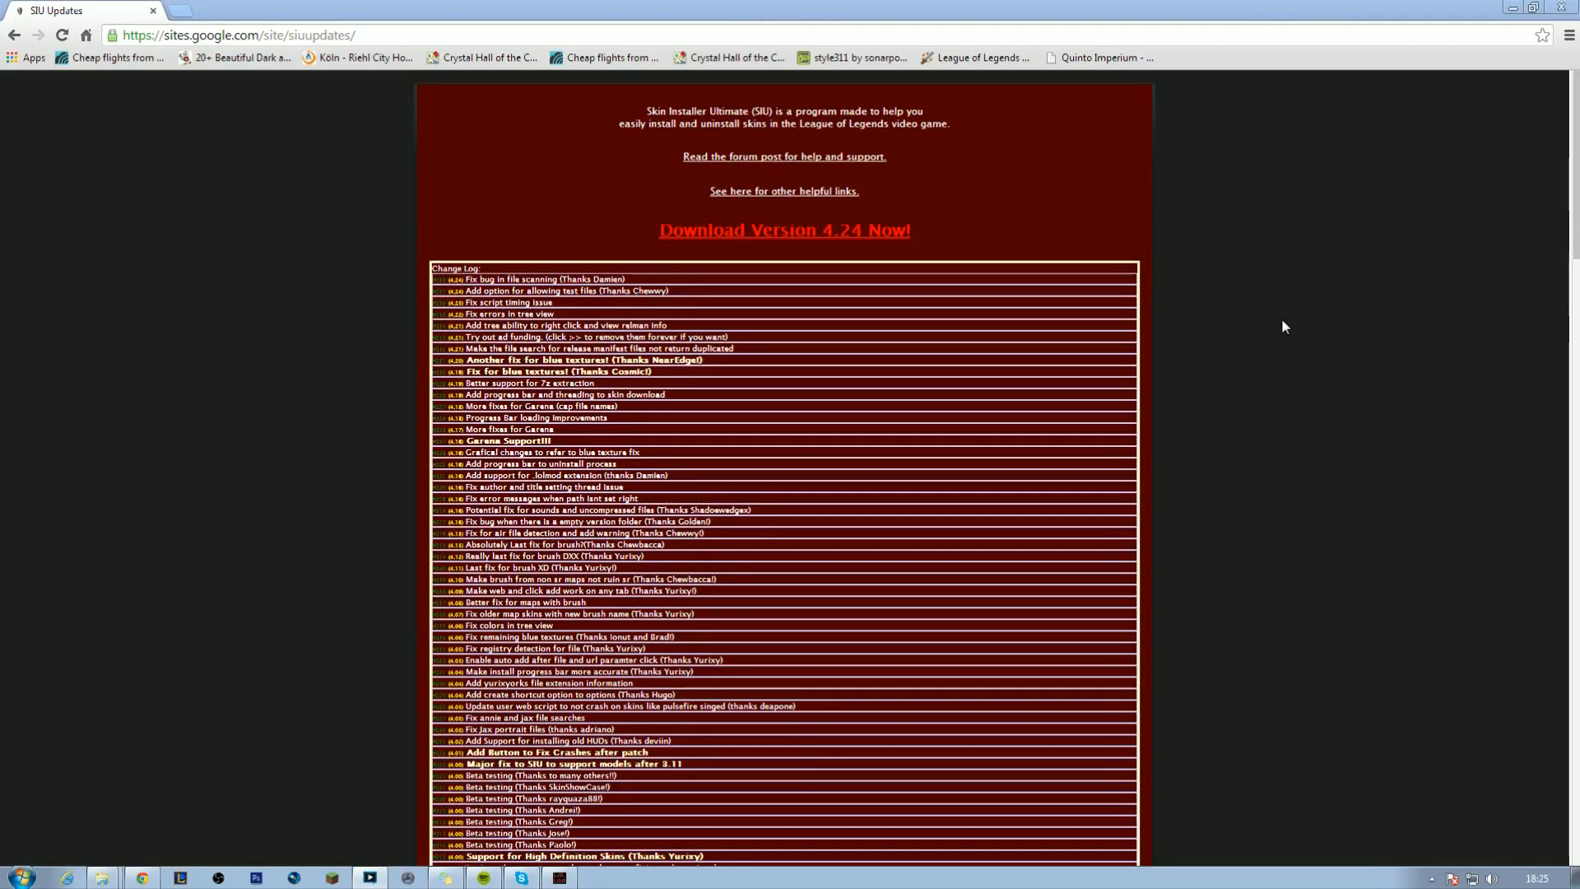
mouse_move(483, 232)
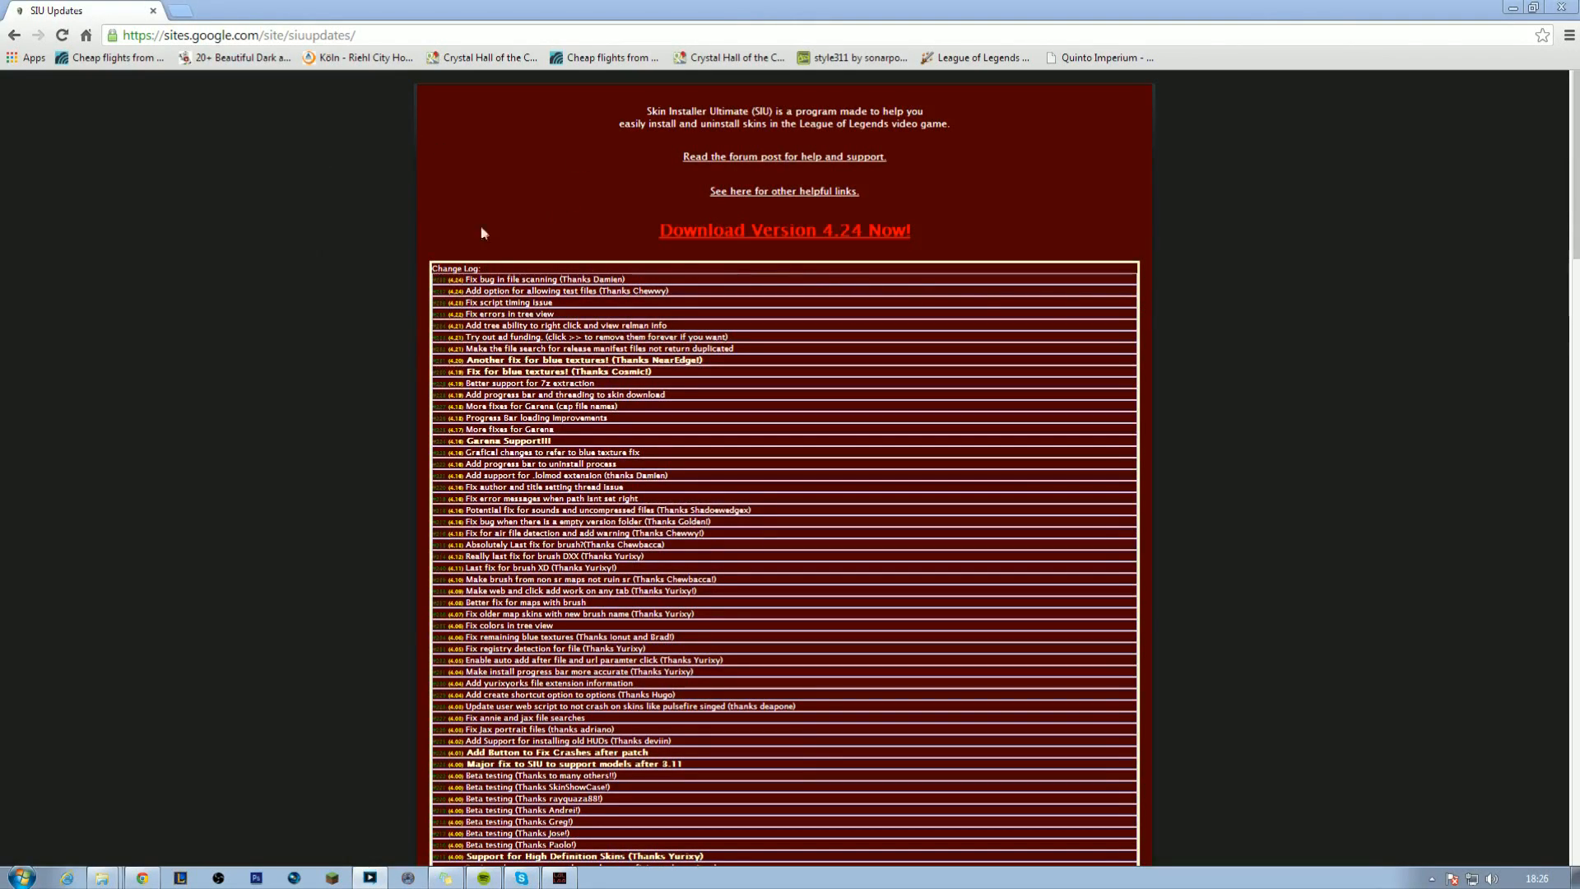
mouse_move(474, 219)
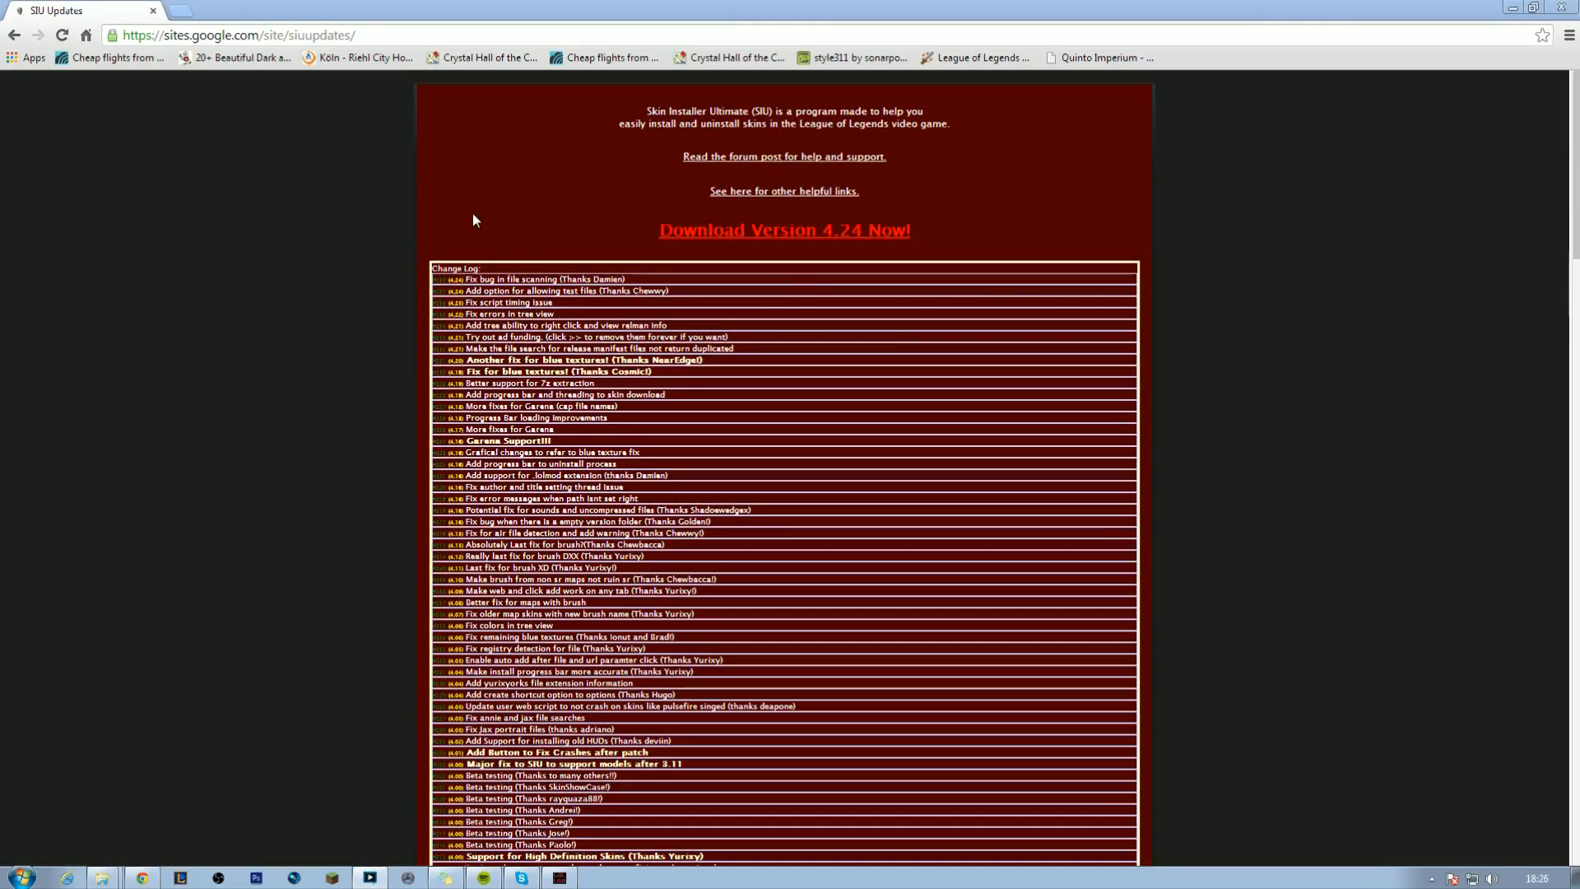
mouse_move(1281, 257)
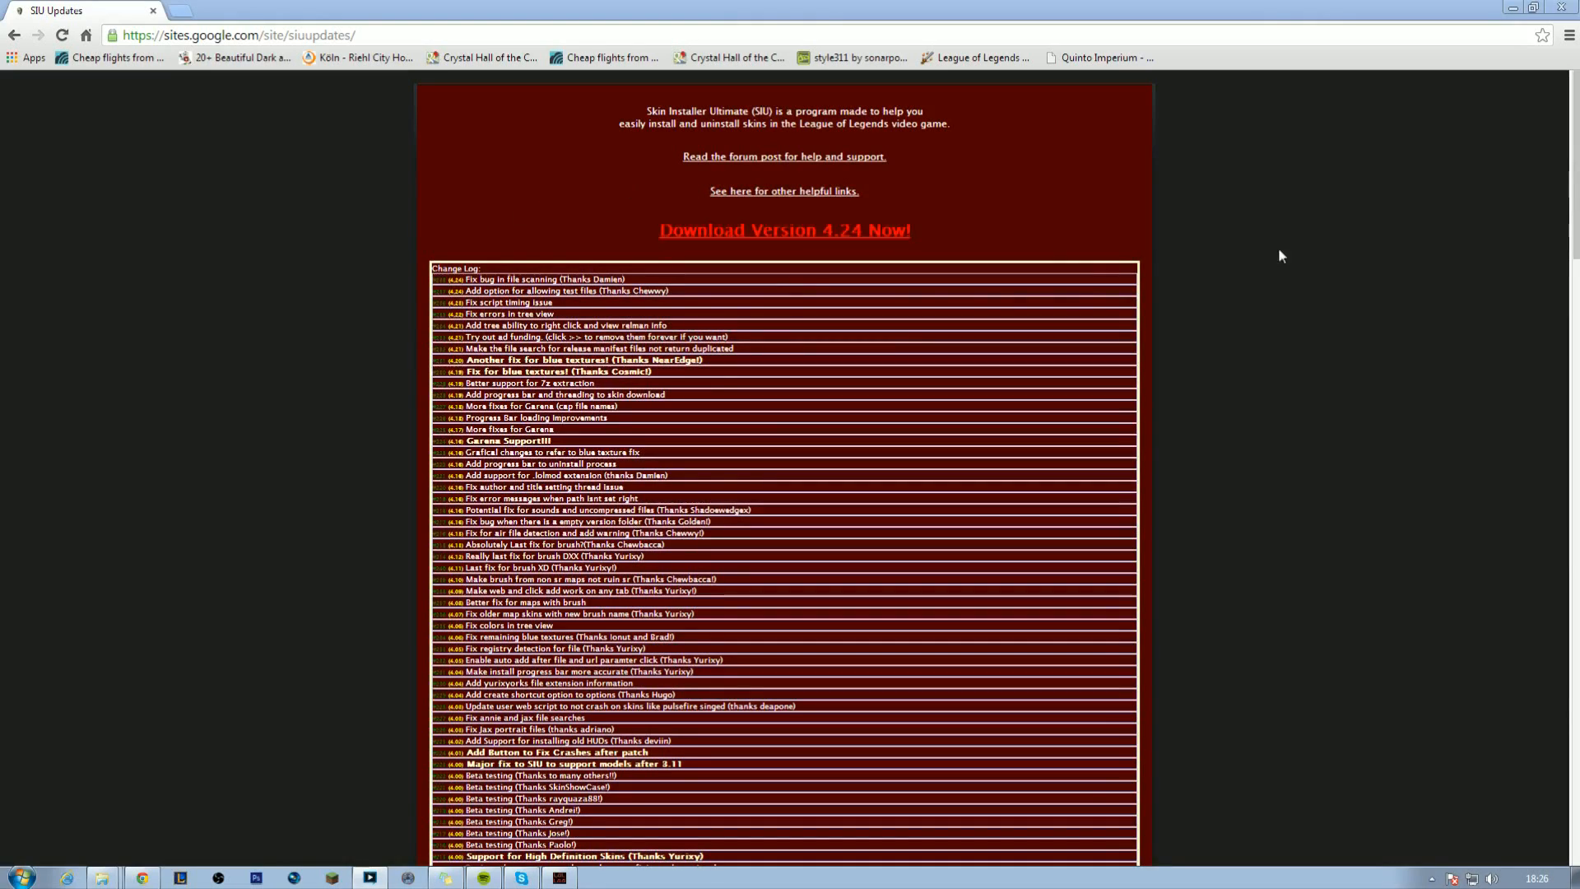
mouse_move(1034, 233)
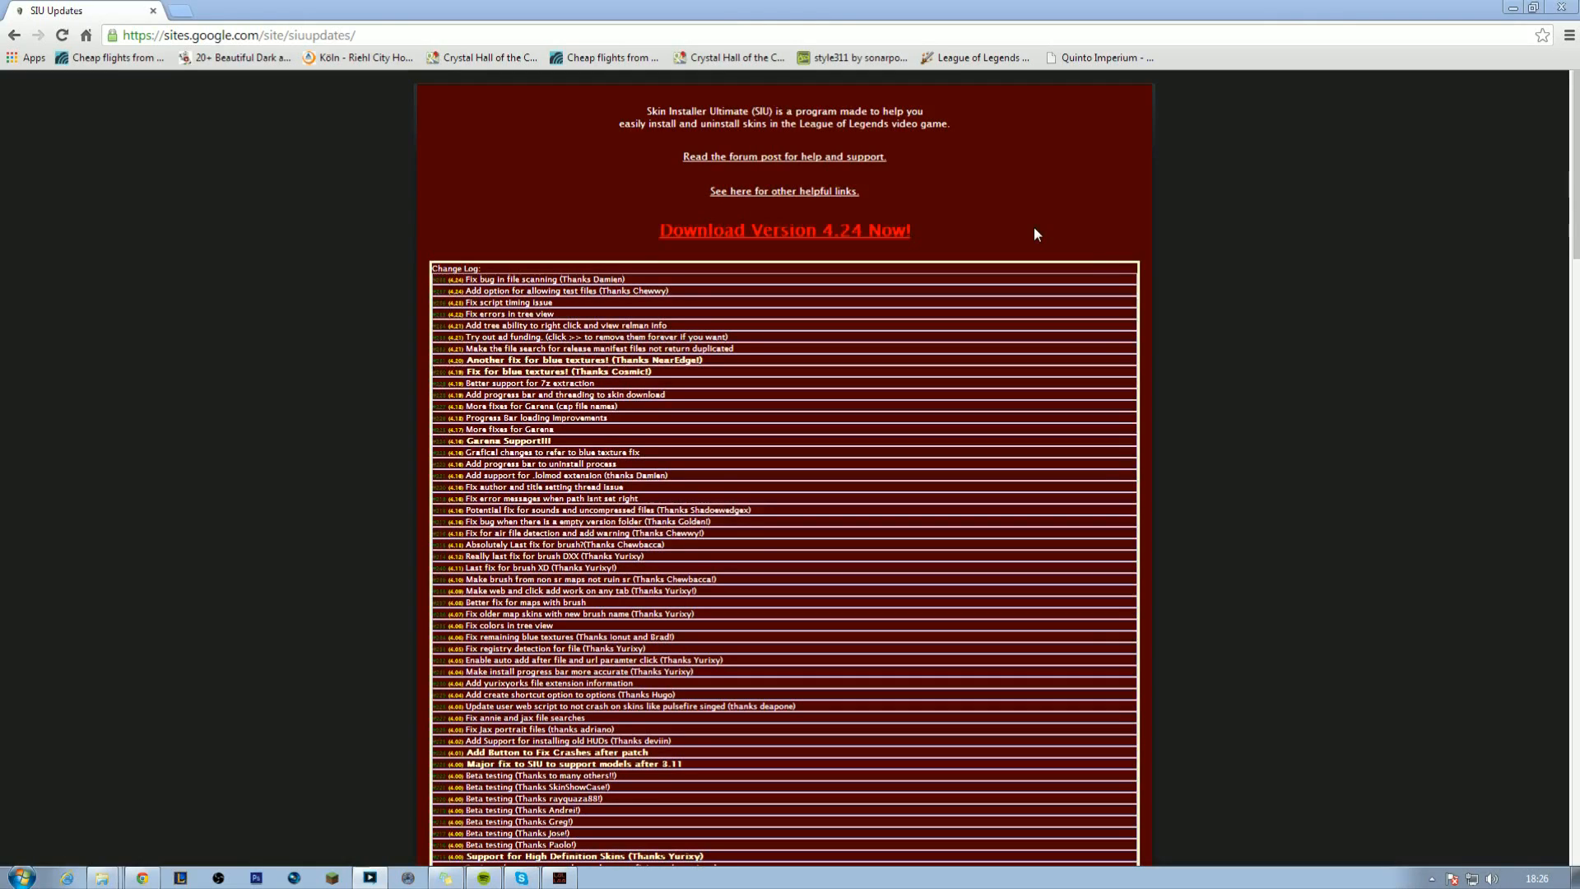
mouse_move(484, 153)
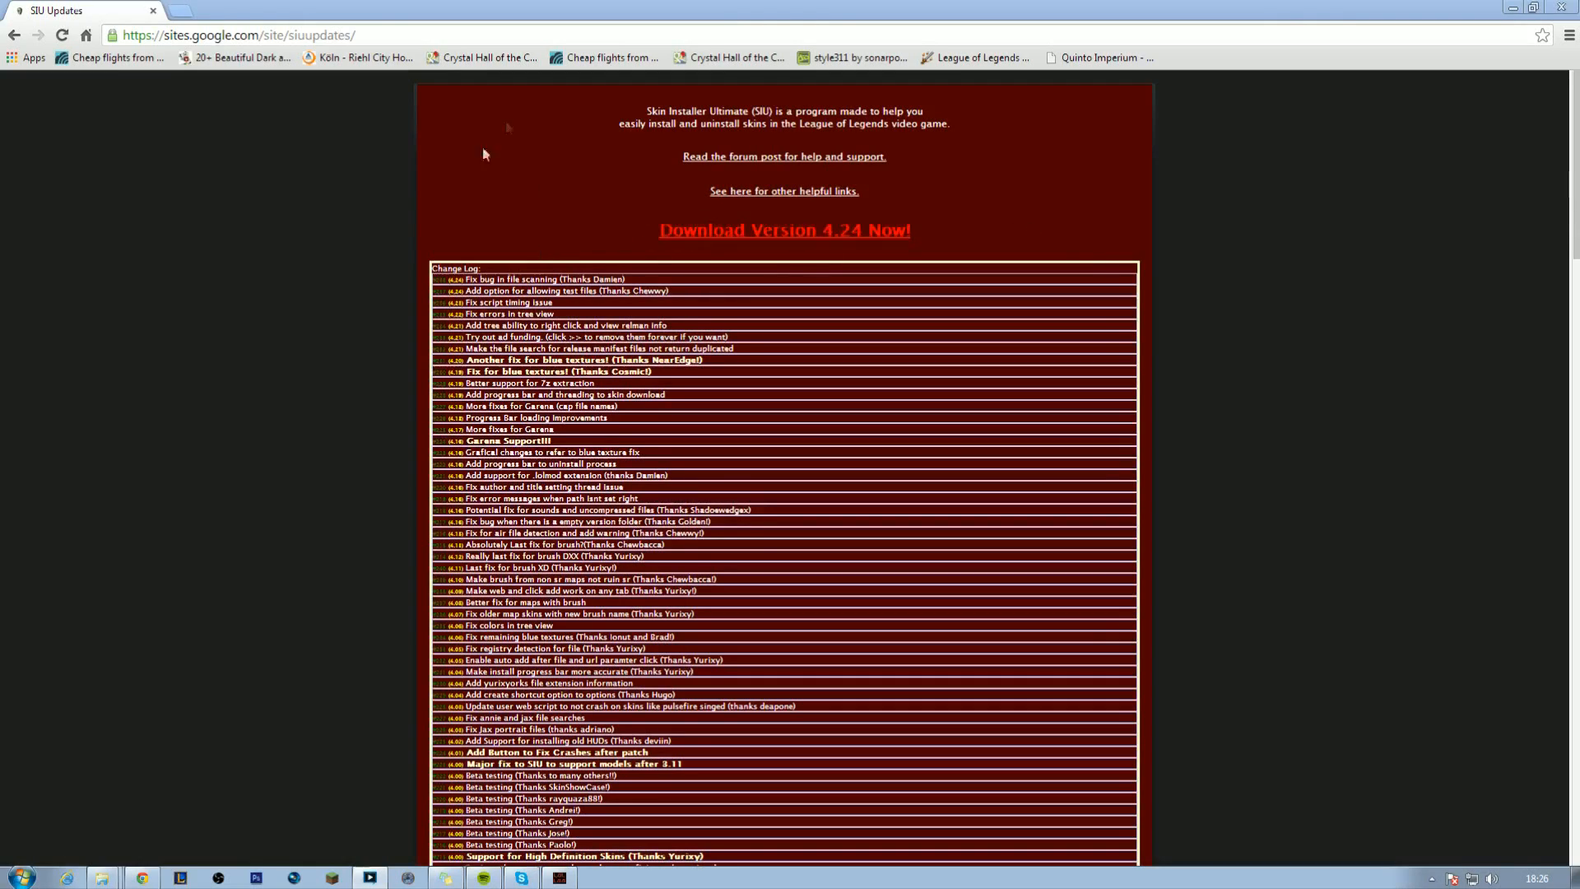
mouse_move(532, 242)
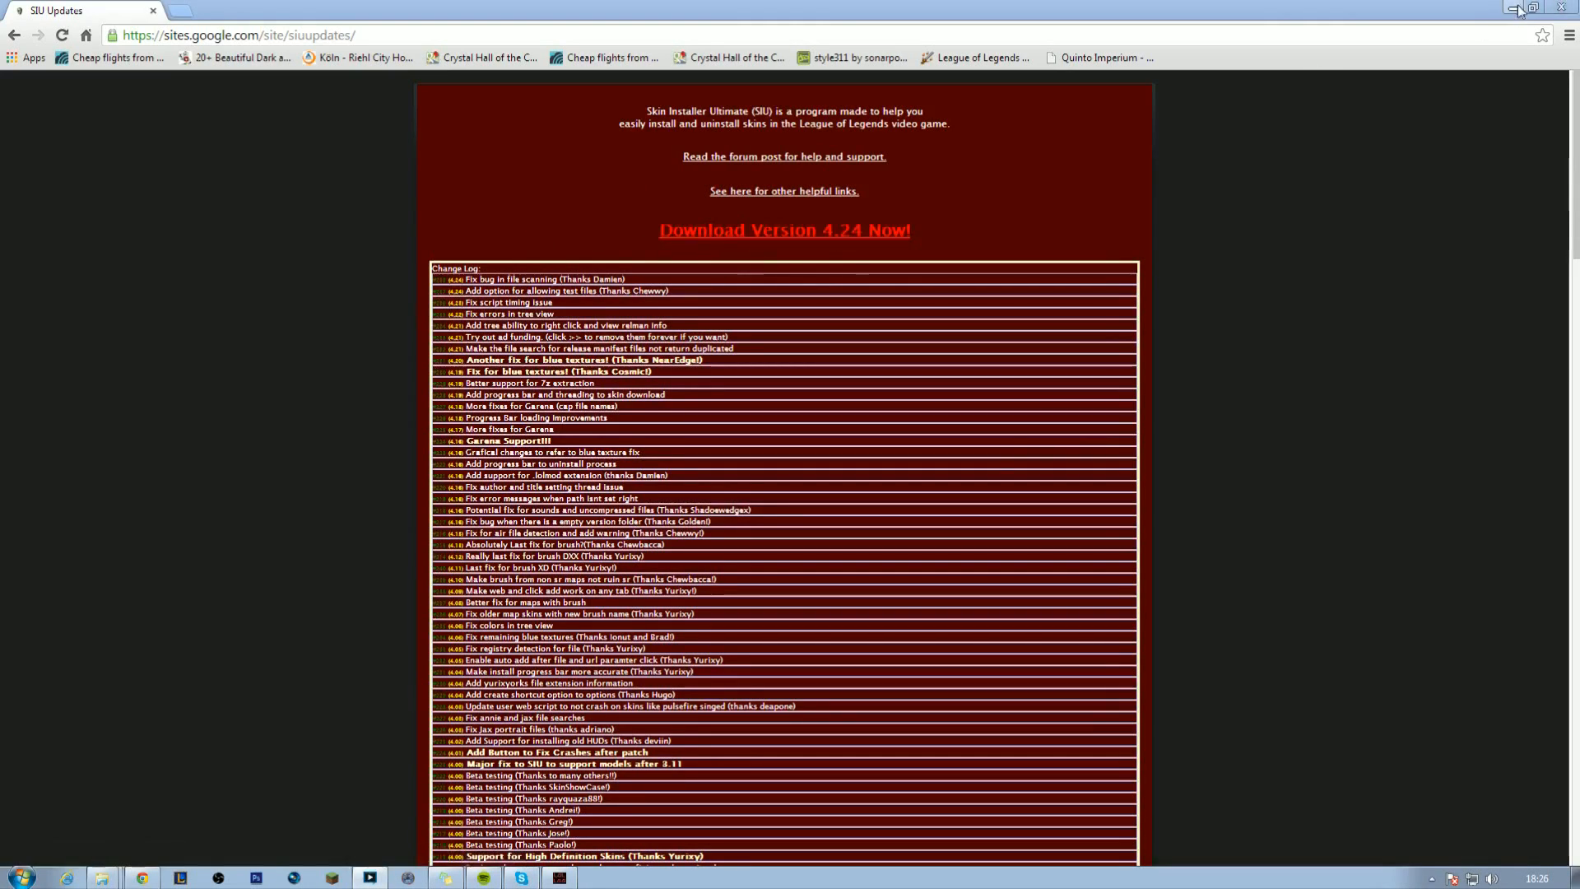
mouse_move(1516, 10)
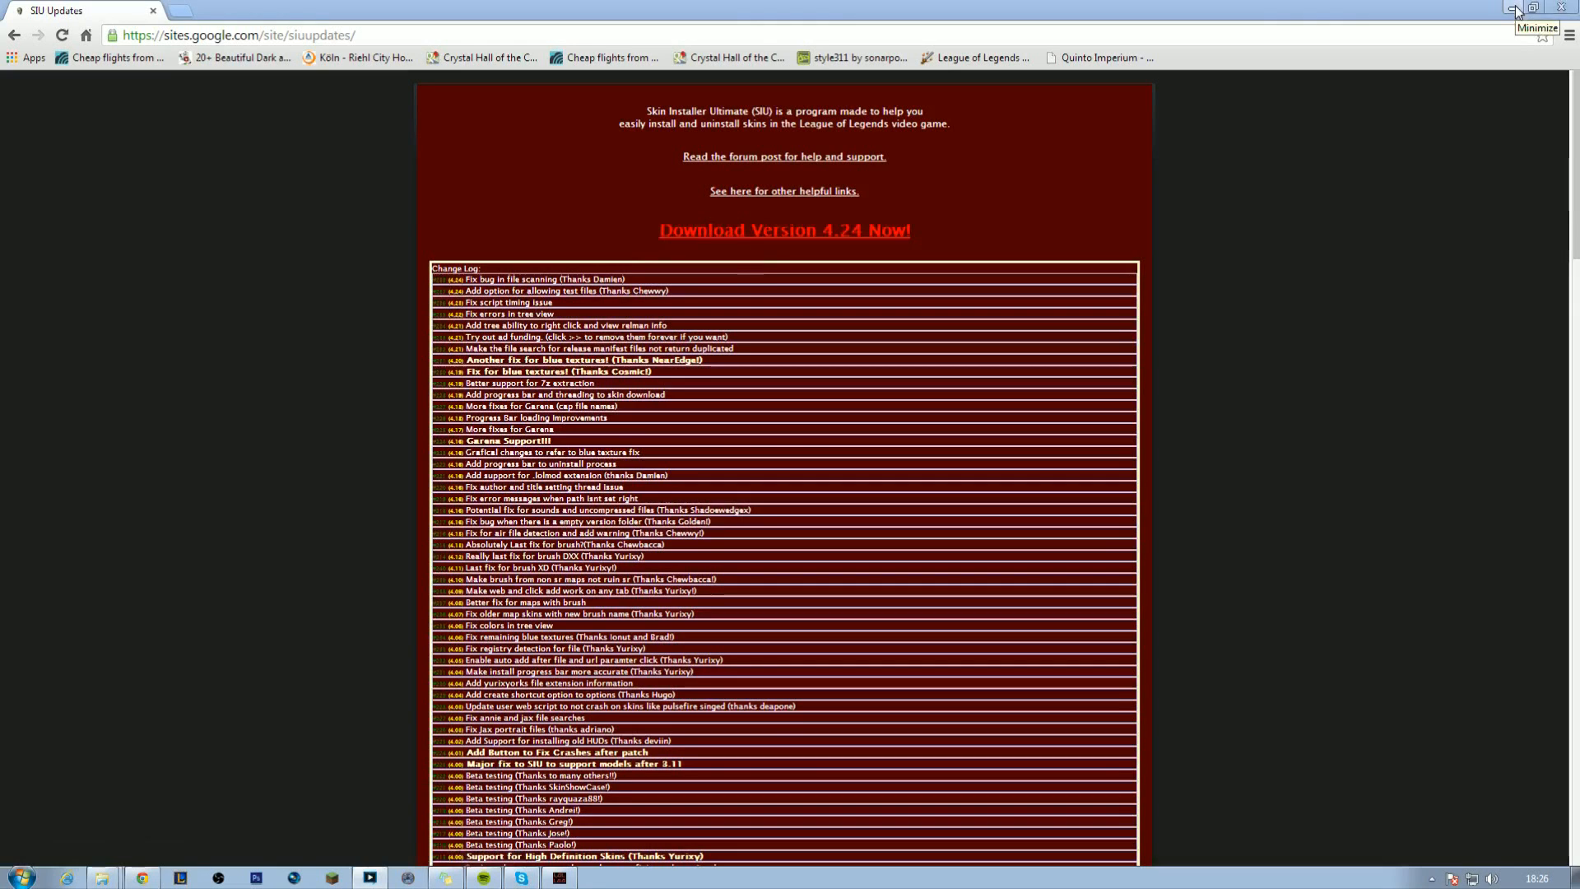
Minimize the browser and launch Skin Installer Ultimate from the SIU 4.15-Lite folder.
click(1515, 8)
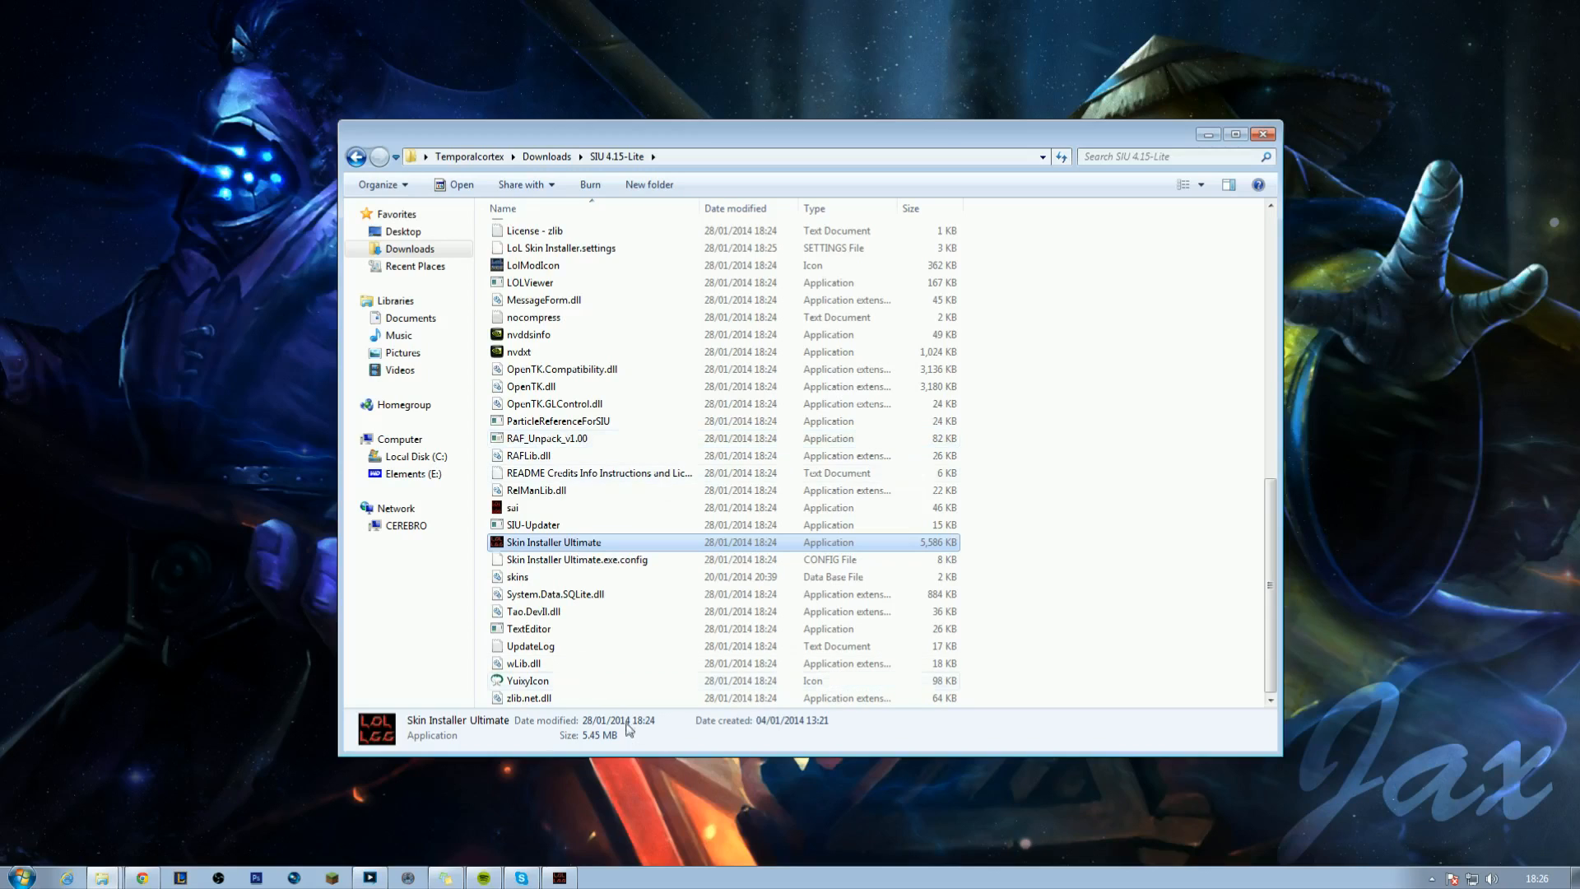
click(577, 560)
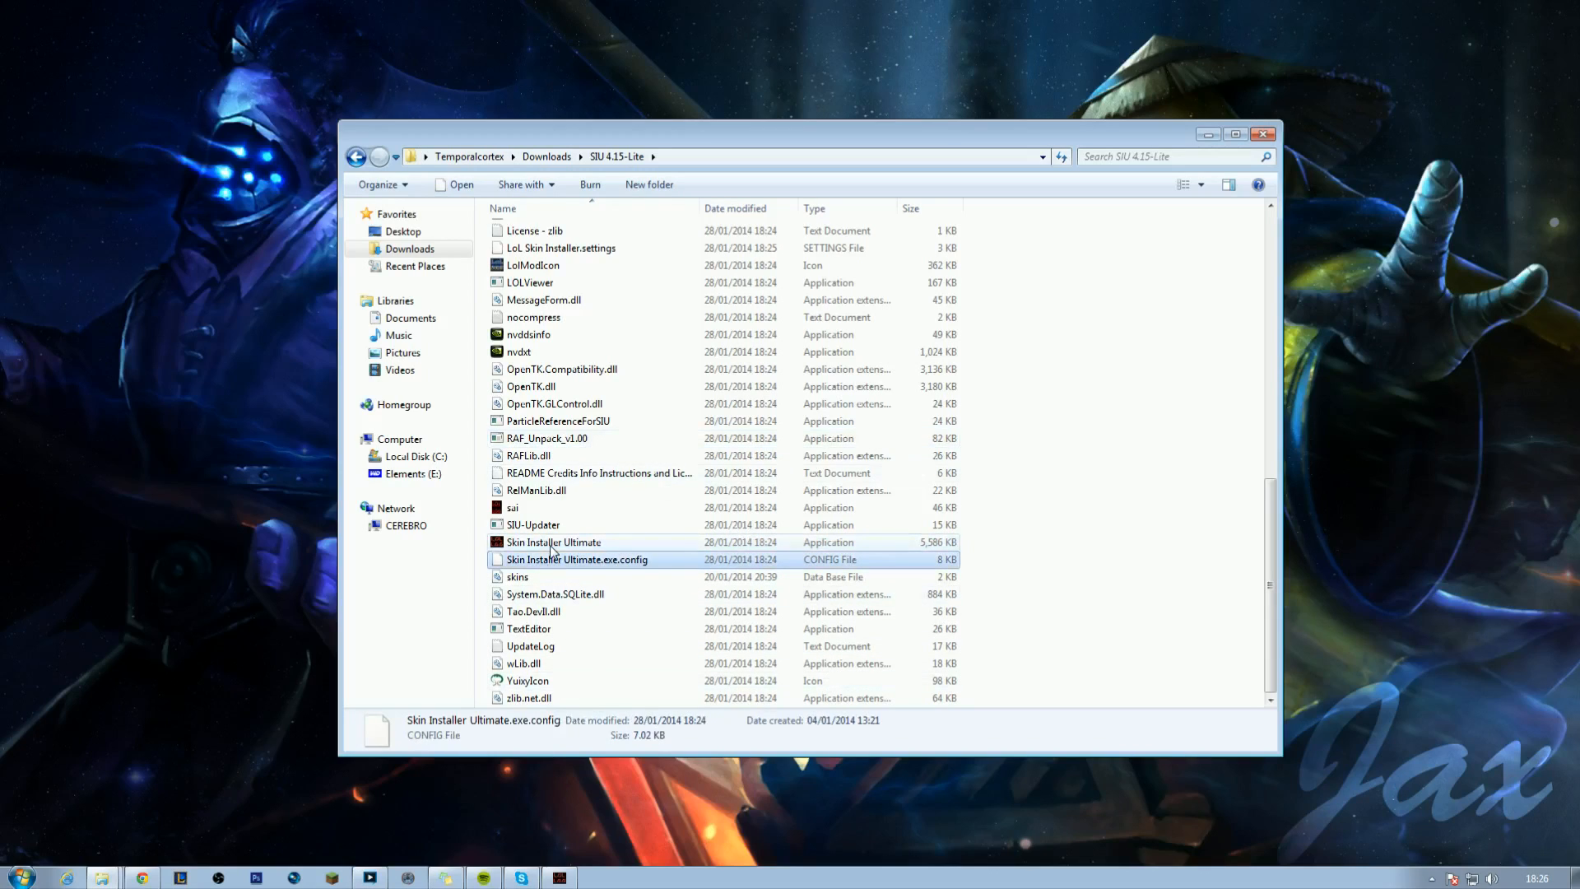
right_click(553, 541)
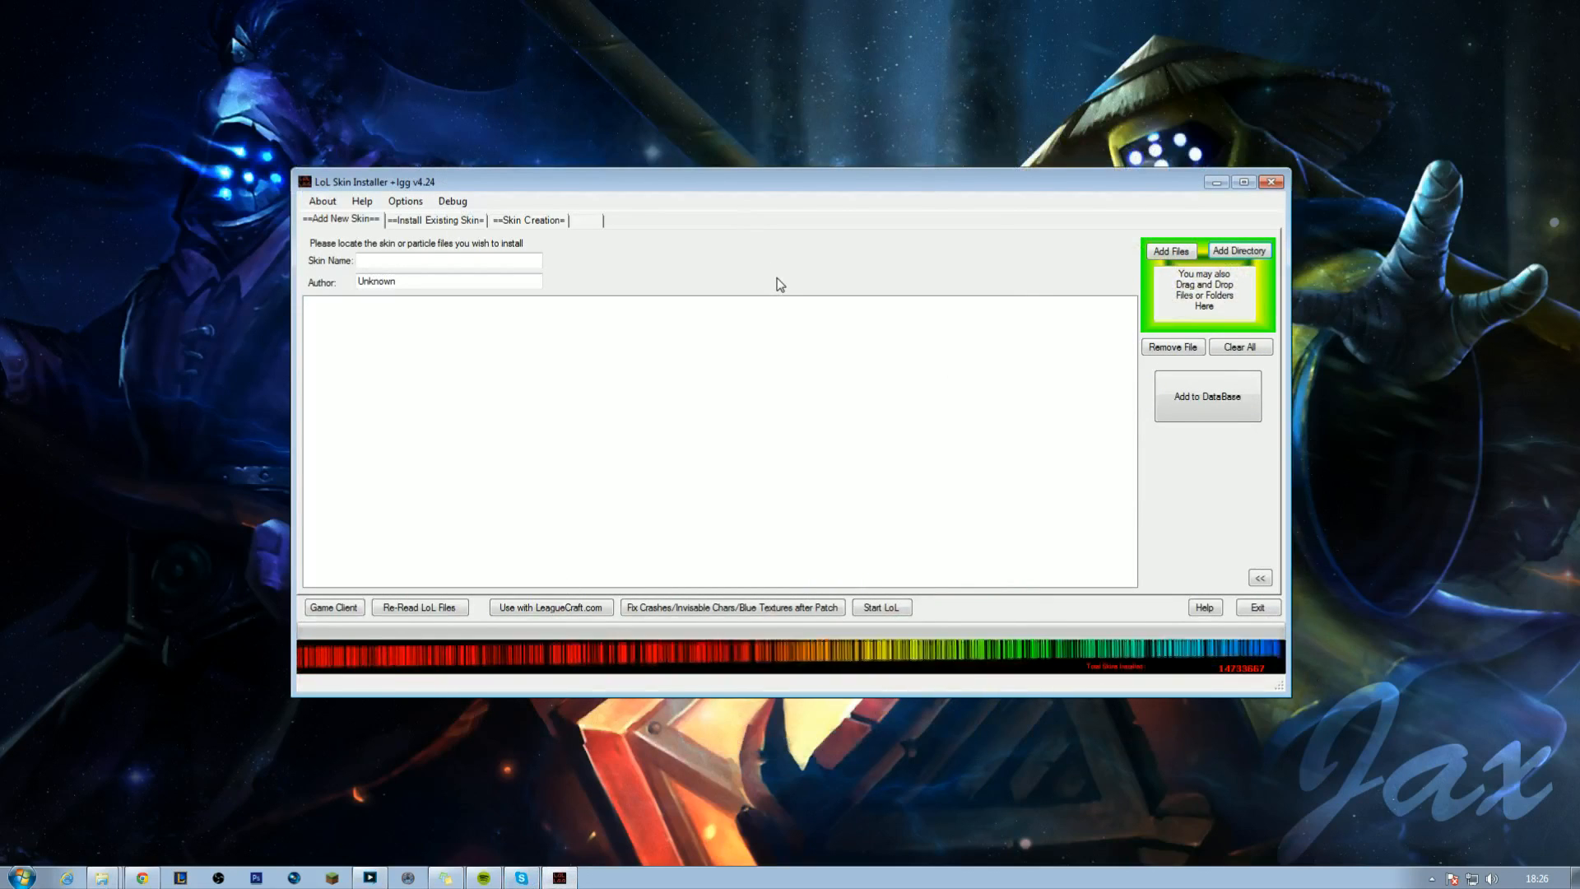
Check the Game Client directory and answer No to keep the existing League of Legends folder.
click(334, 608)
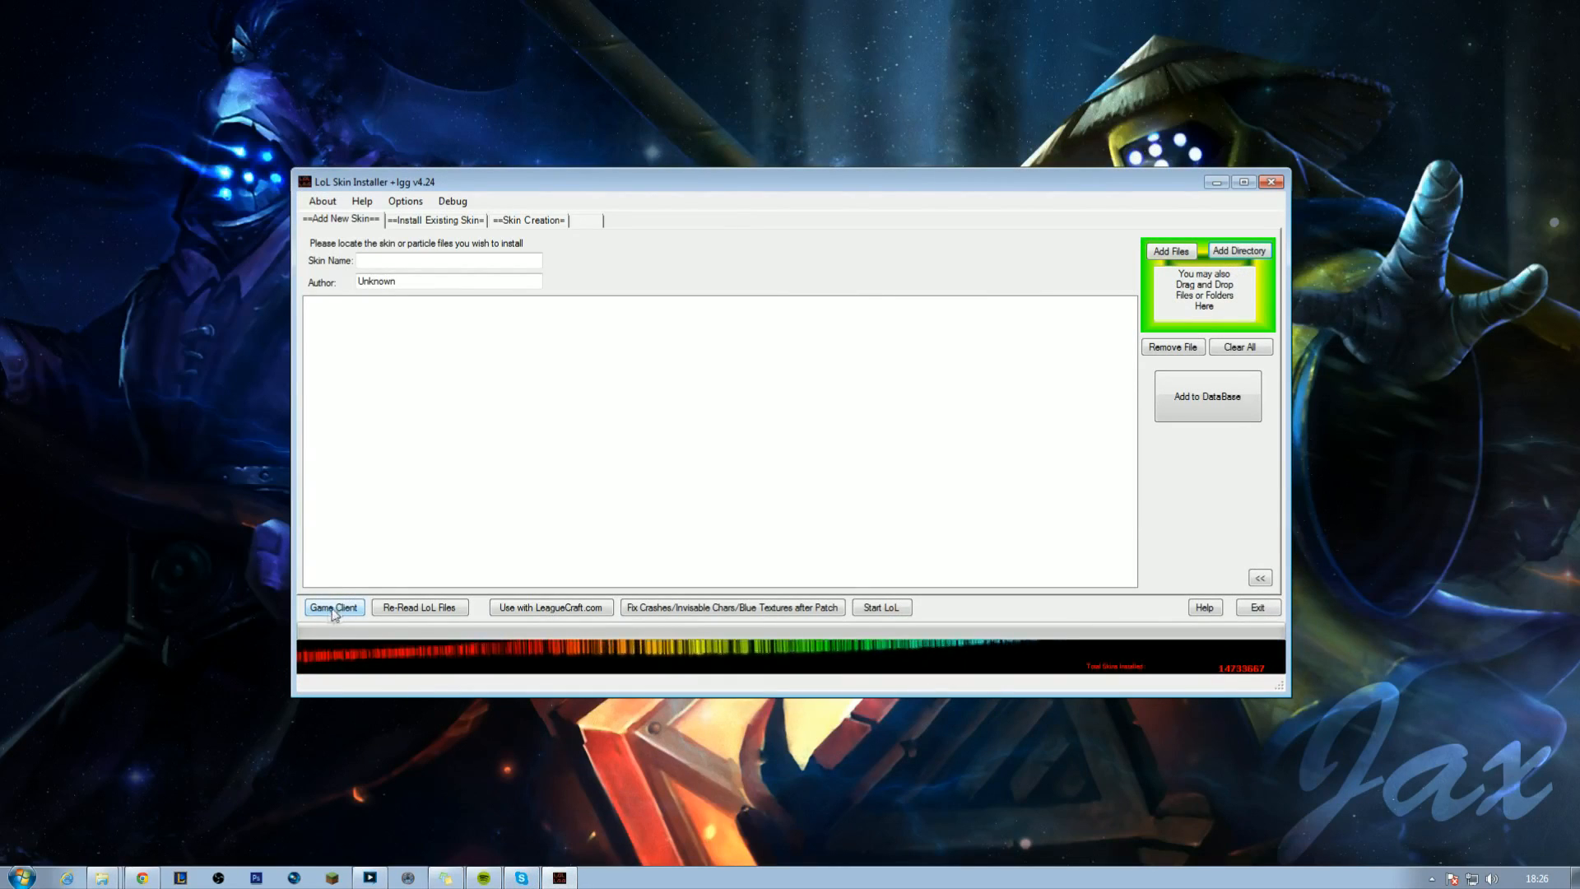
click(334, 608)
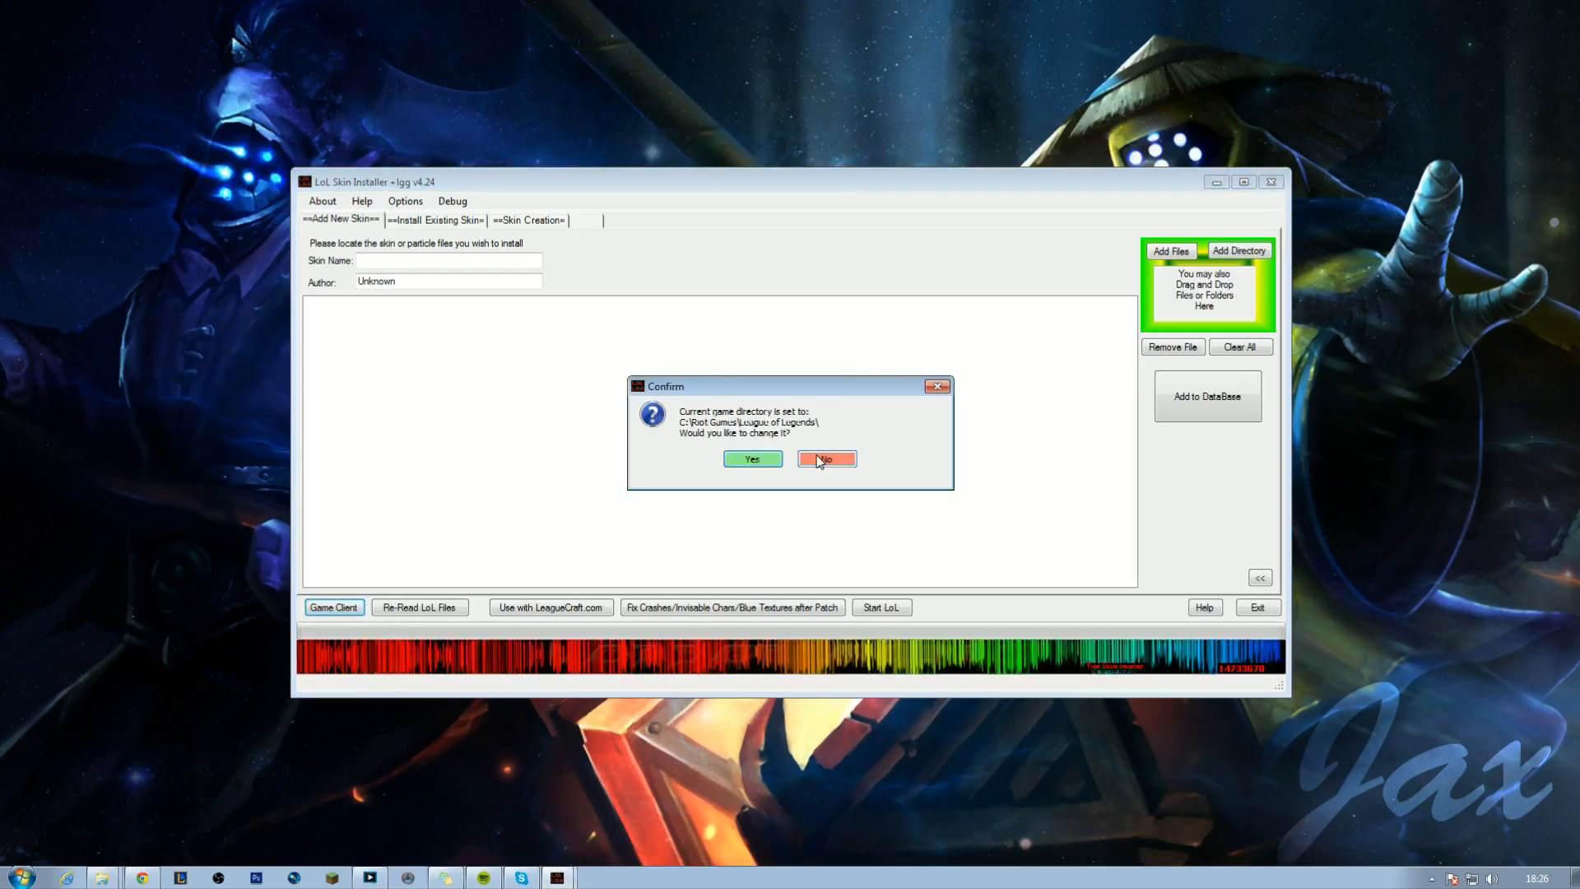
click(825, 459)
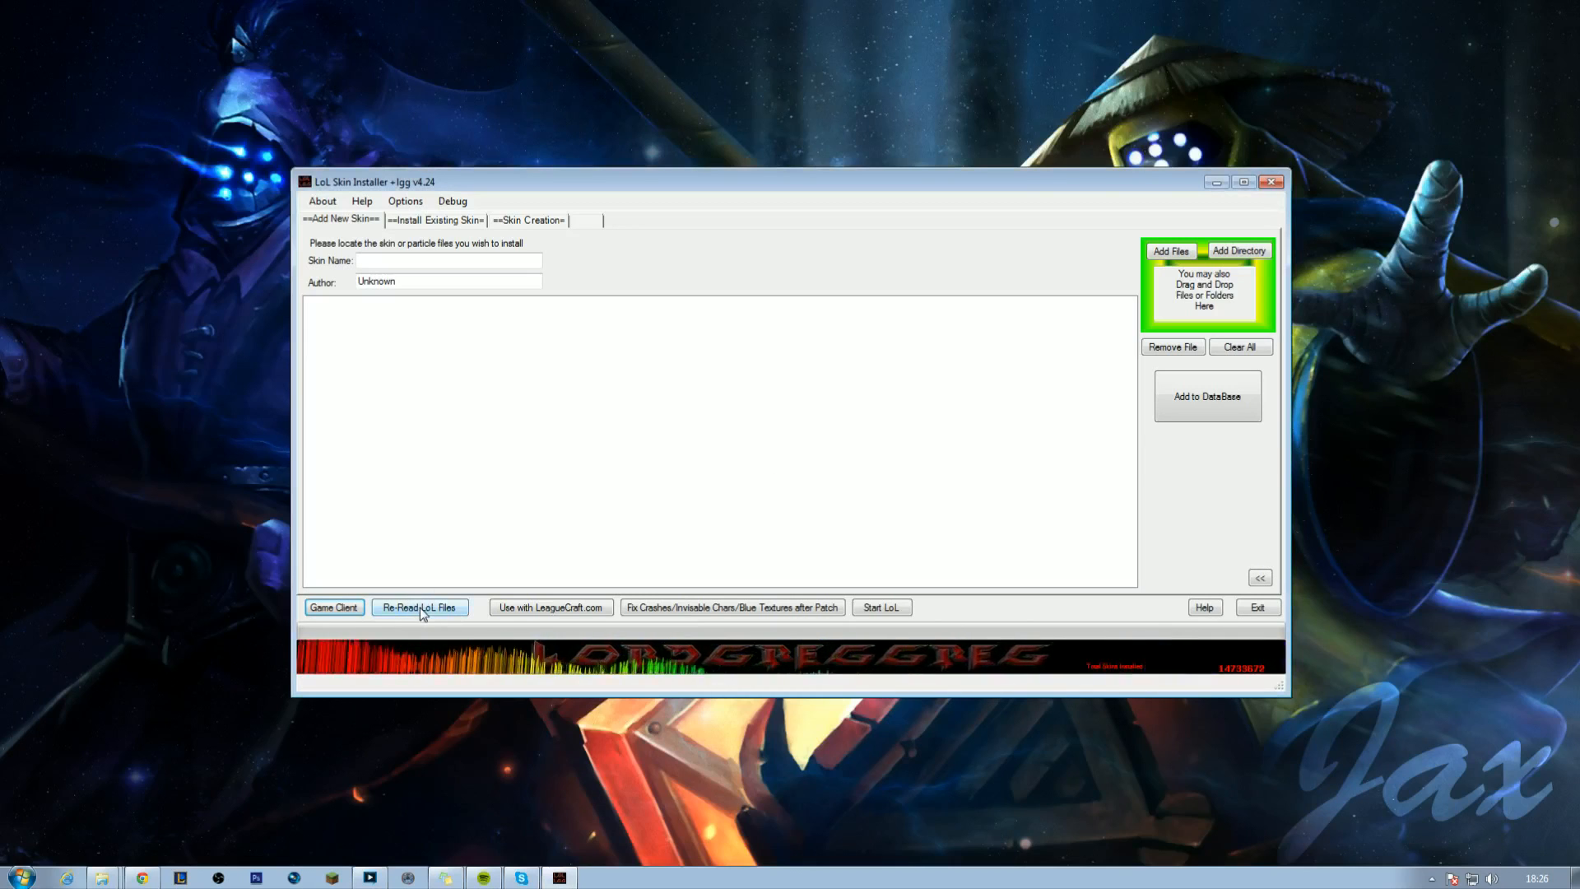
mouse_move(446, 495)
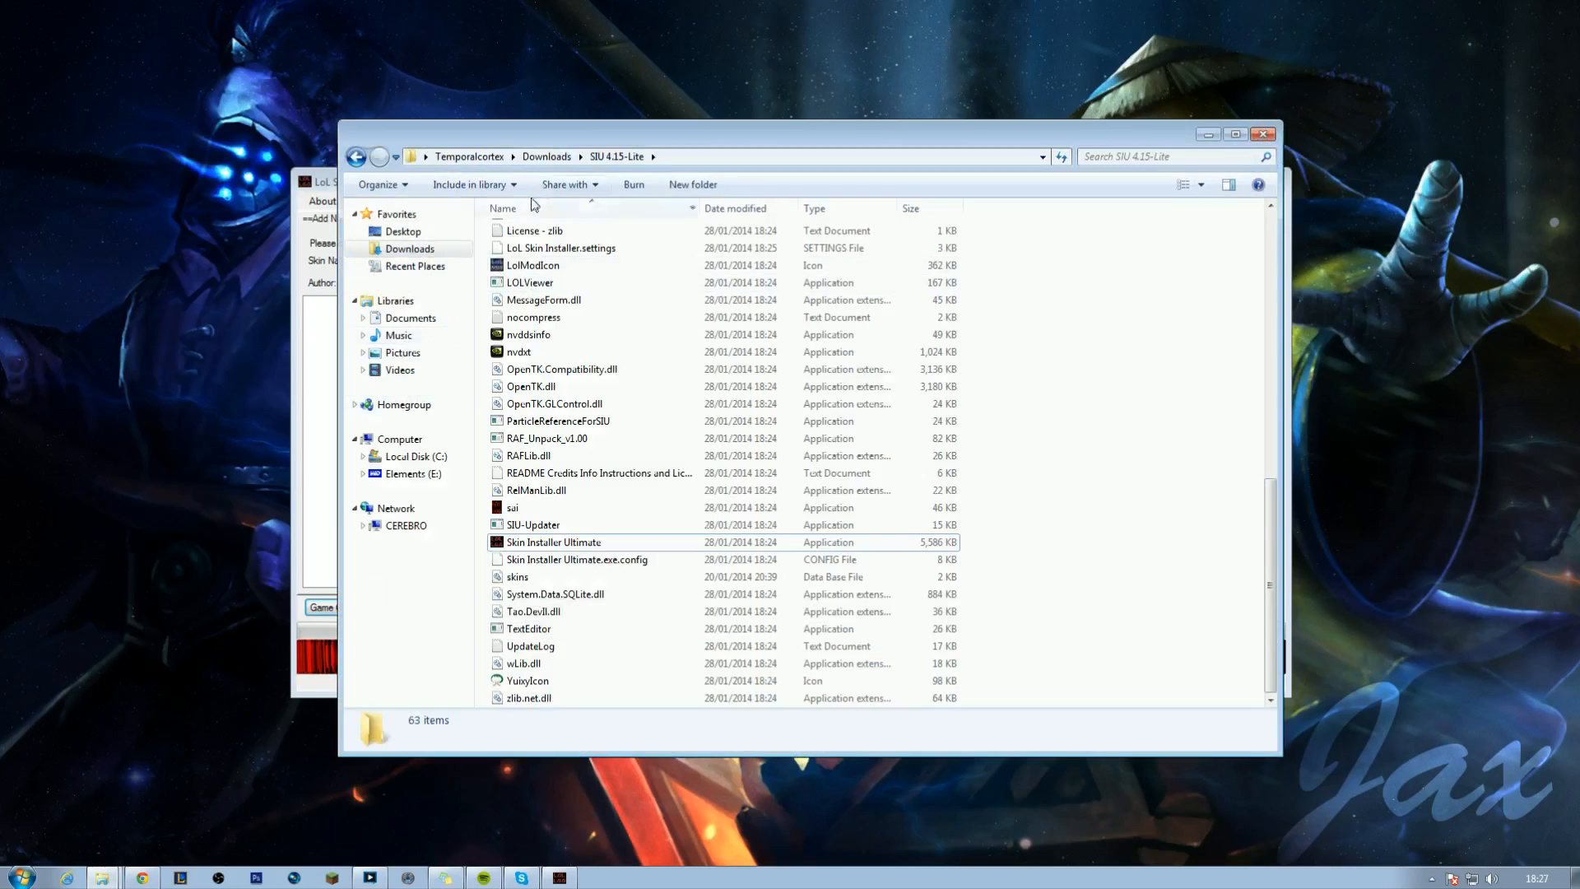
Browse to the Cloud 9 UI Mod folder and load hudatlas.tga into the installer's Add New Skin area.
double_click(553, 541)
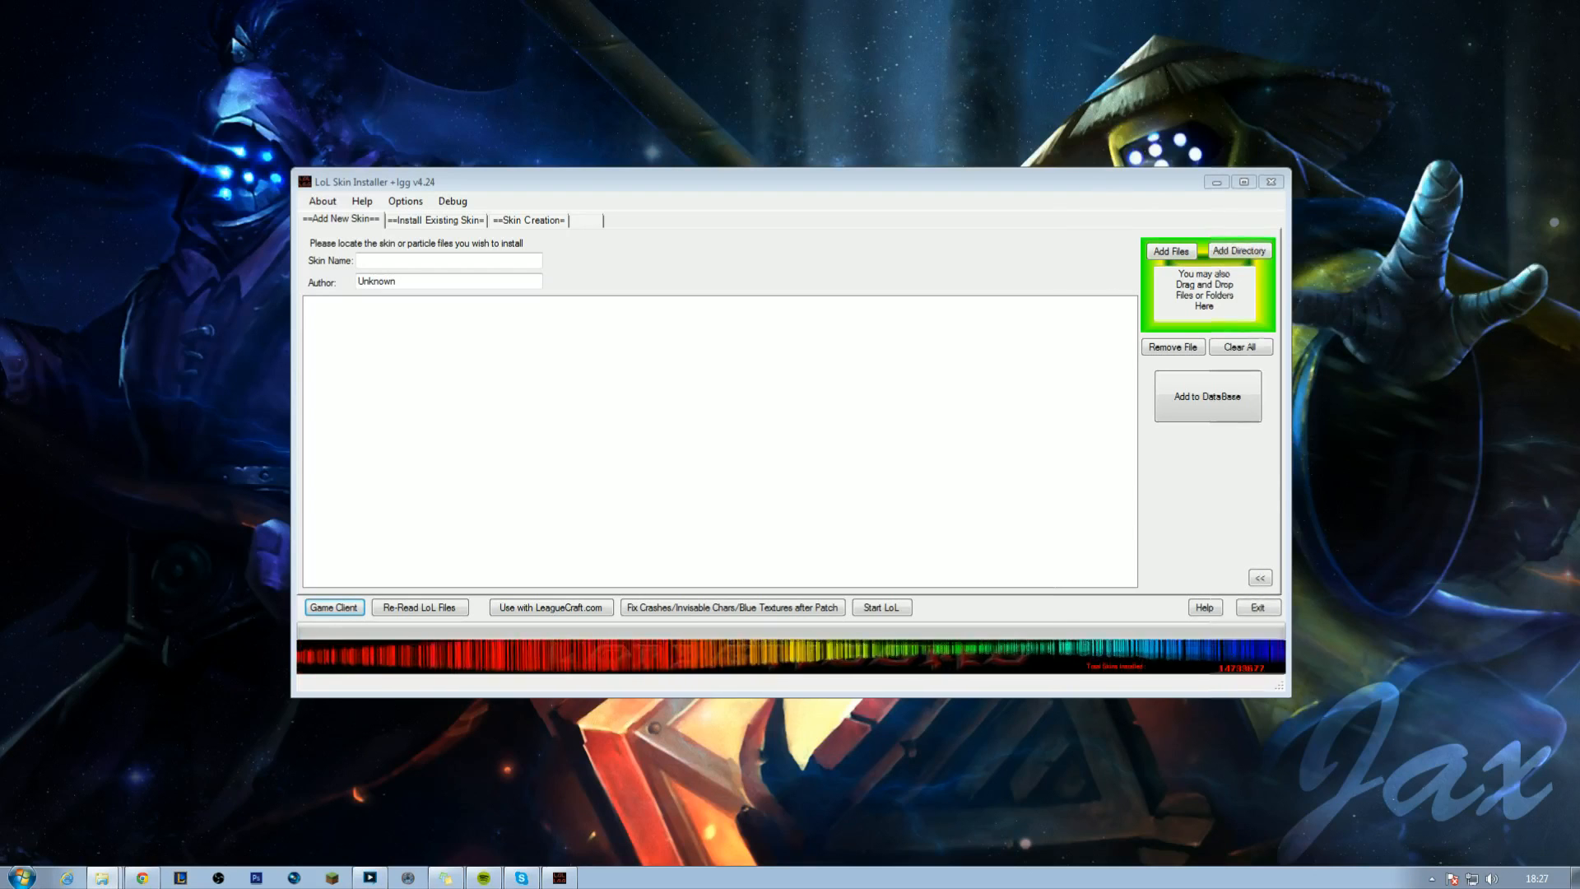
click(1170, 251)
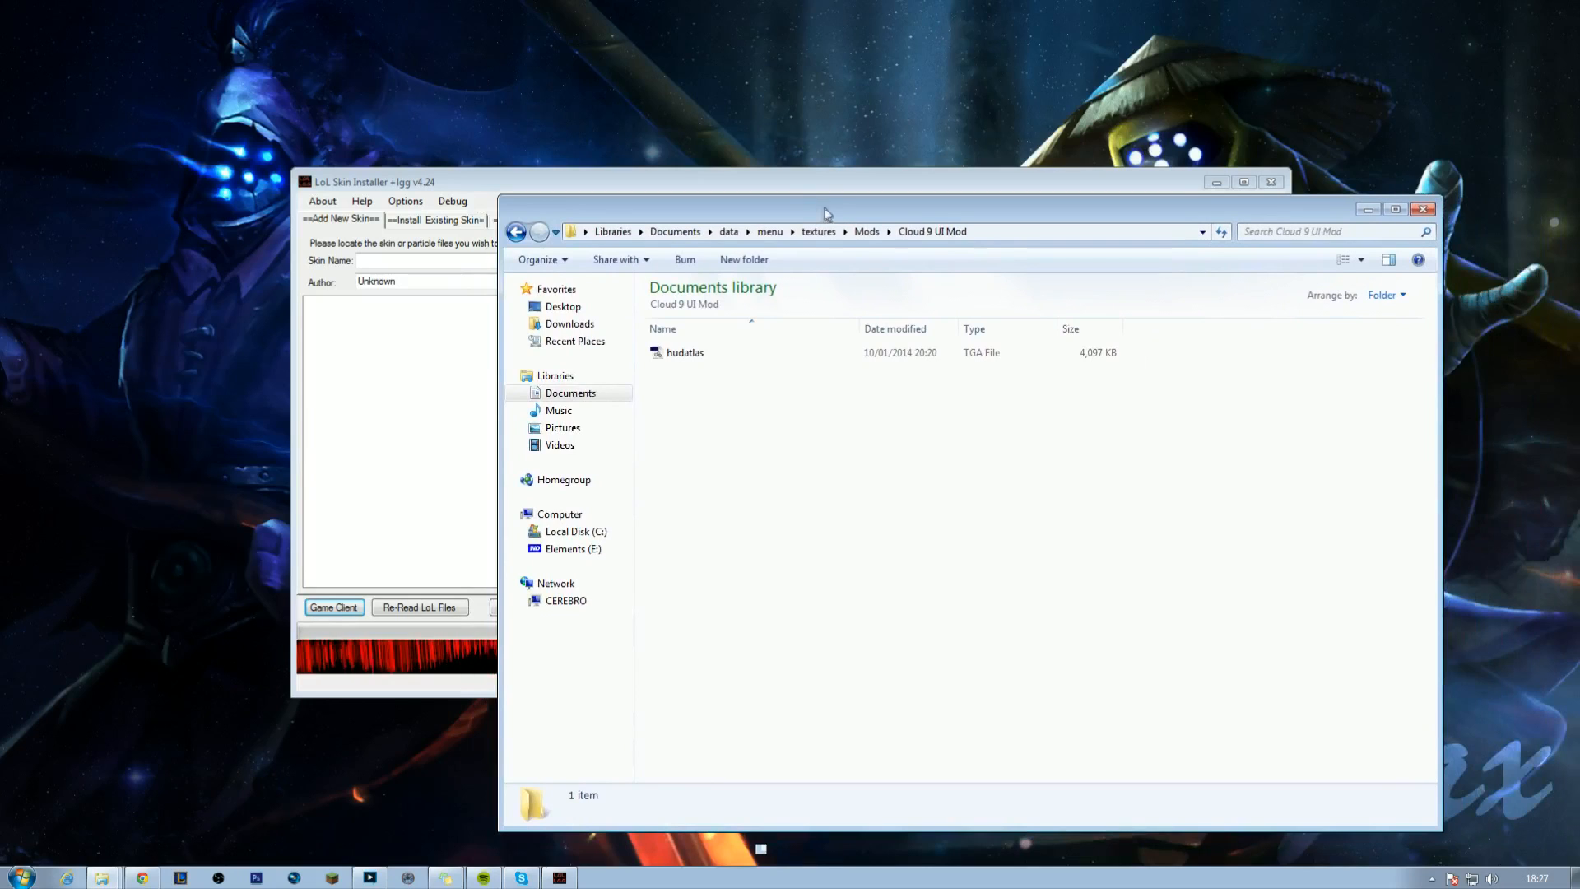
click(685, 352)
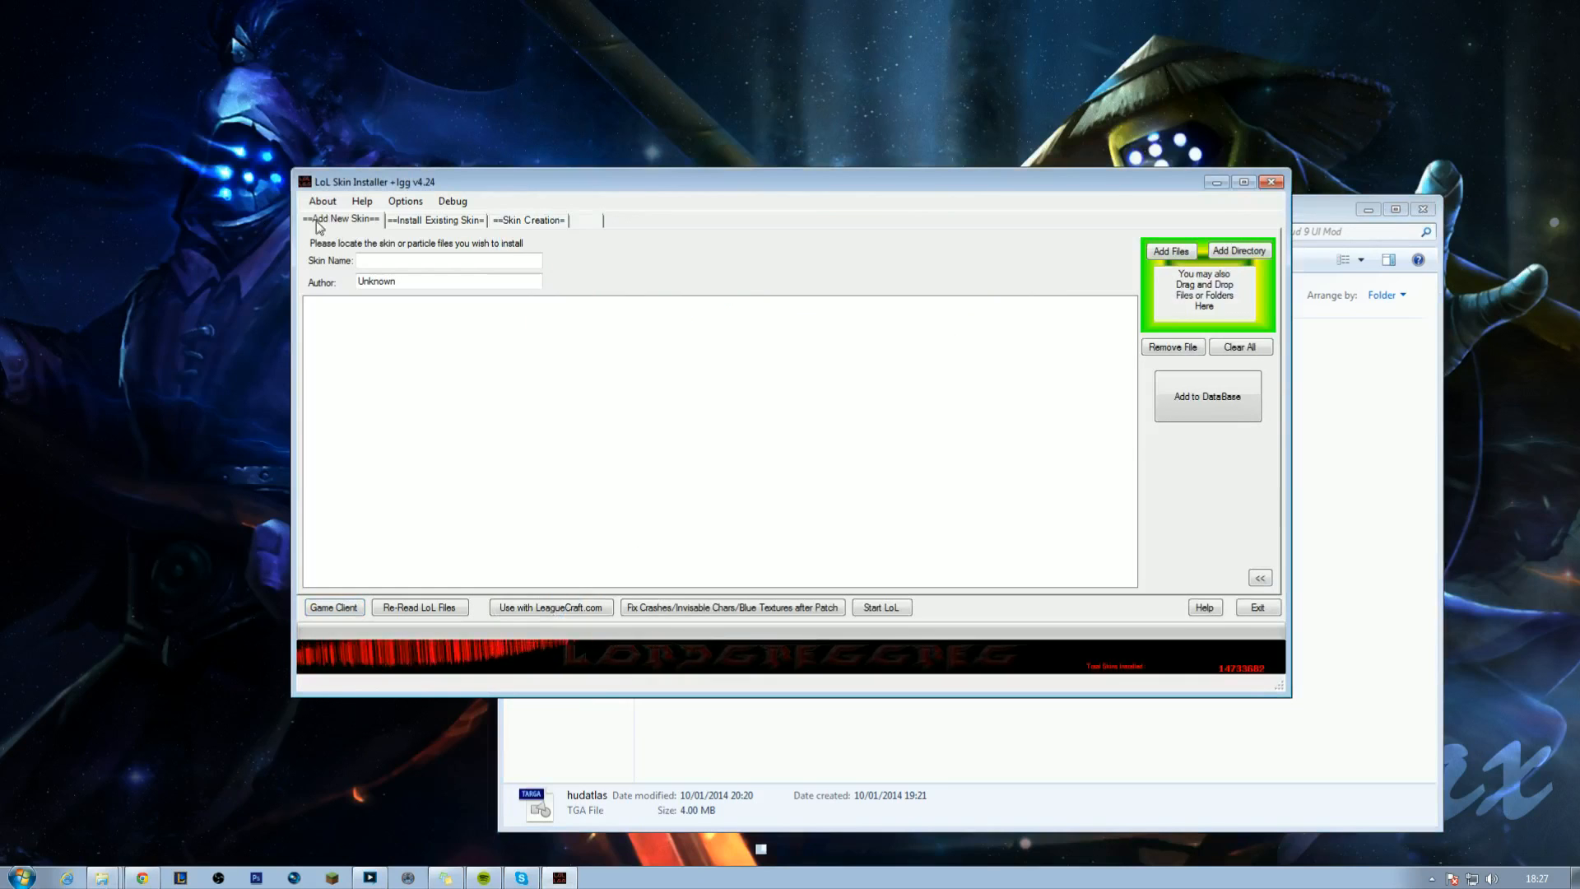
mouse_move(1173, 719)
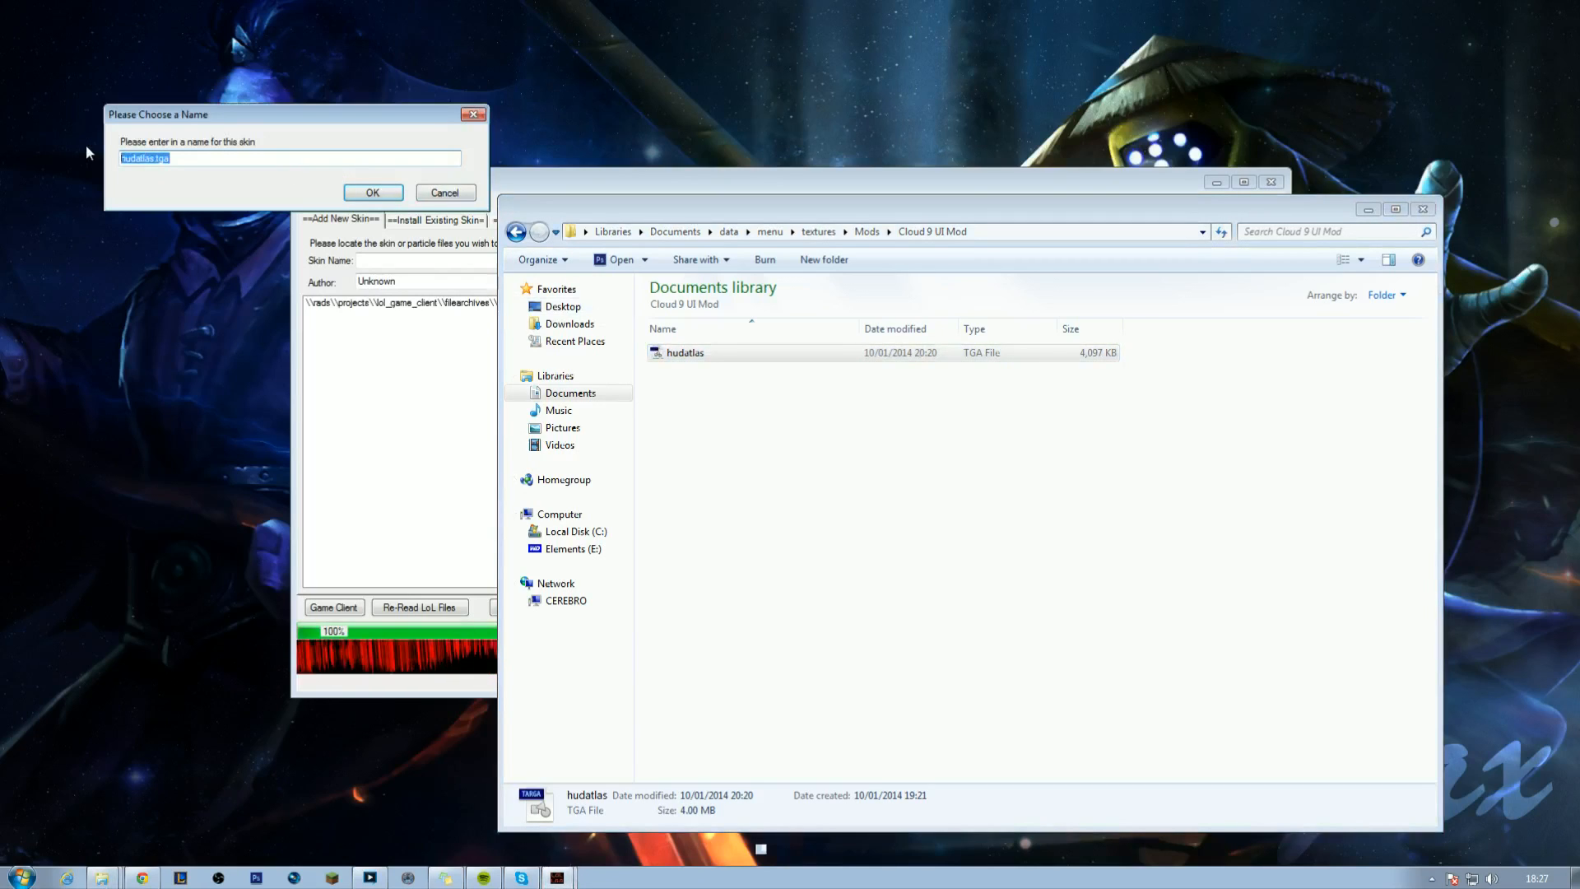
Name the new skin 'C9 Mod', add it to the database and save the install preferences.
text(C9)
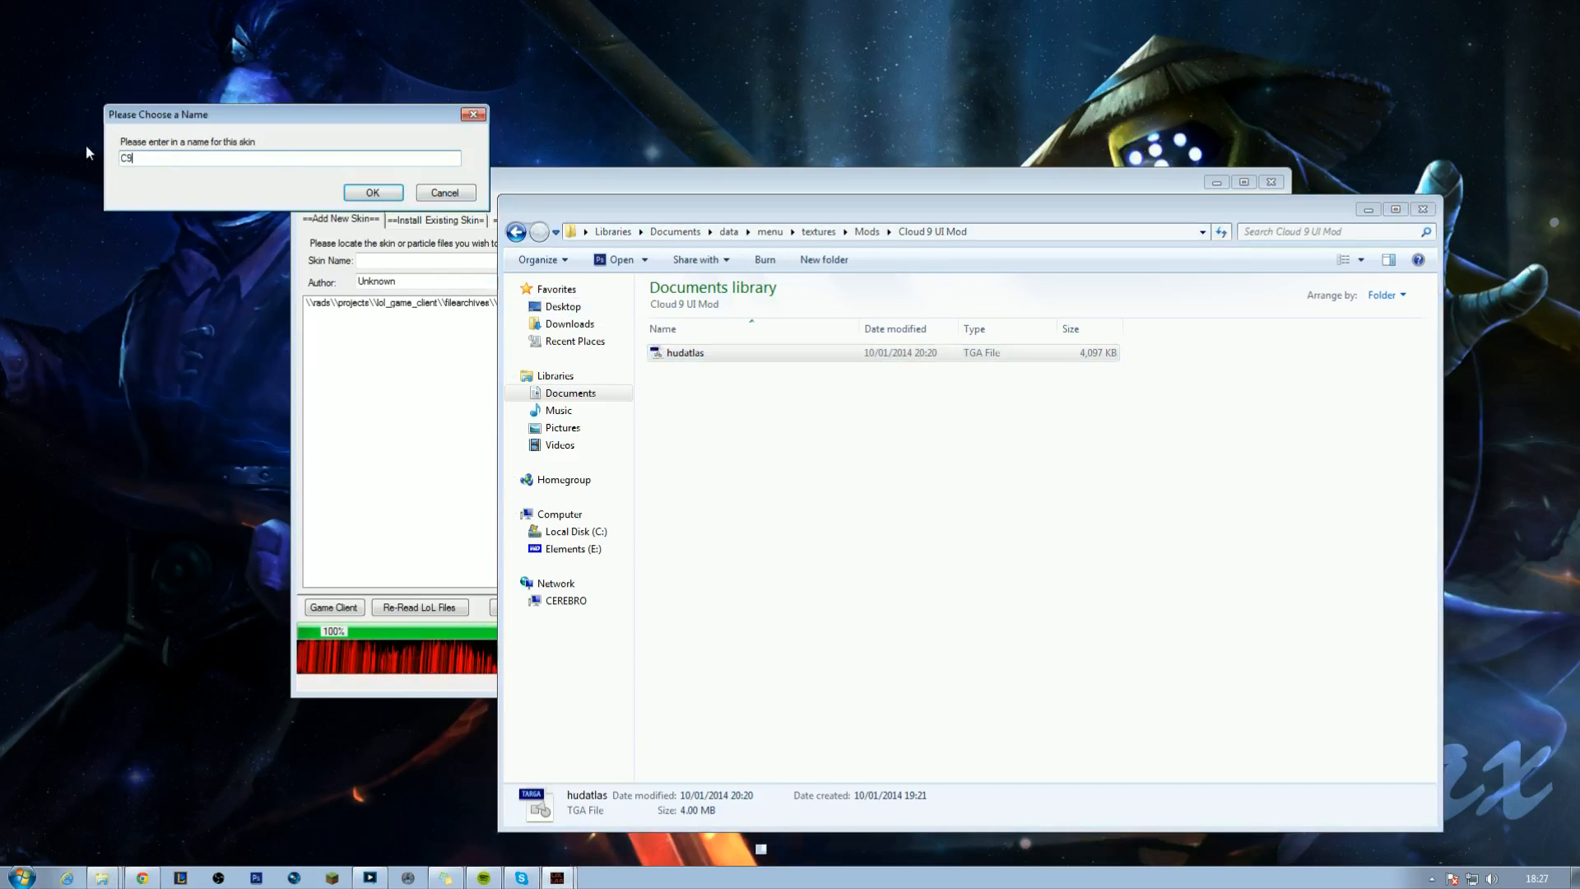
text(Mod)
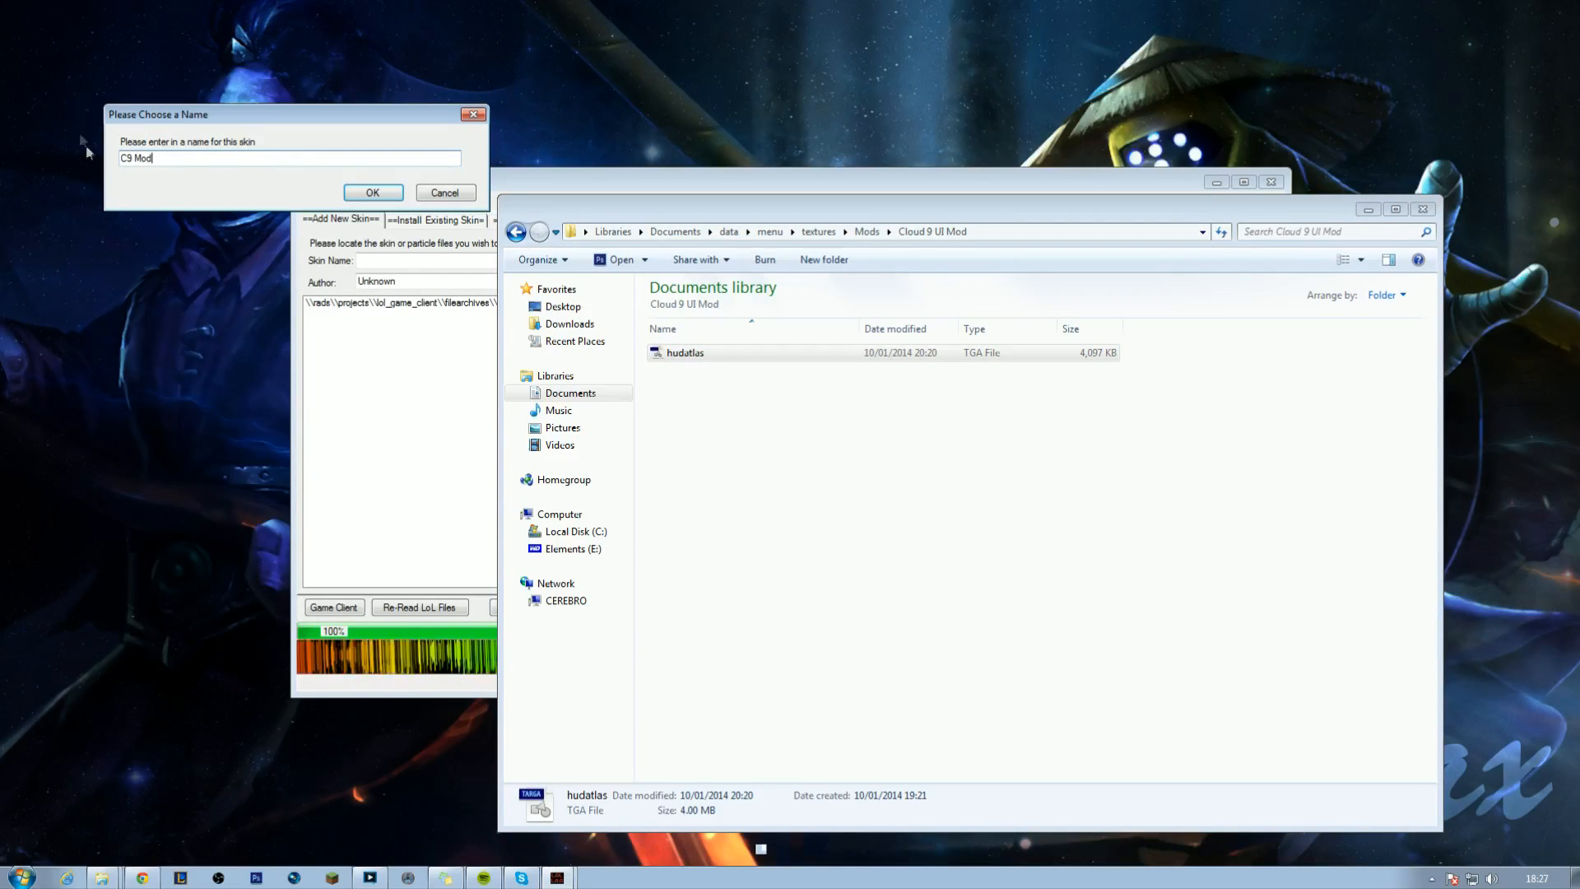
click(372, 192)
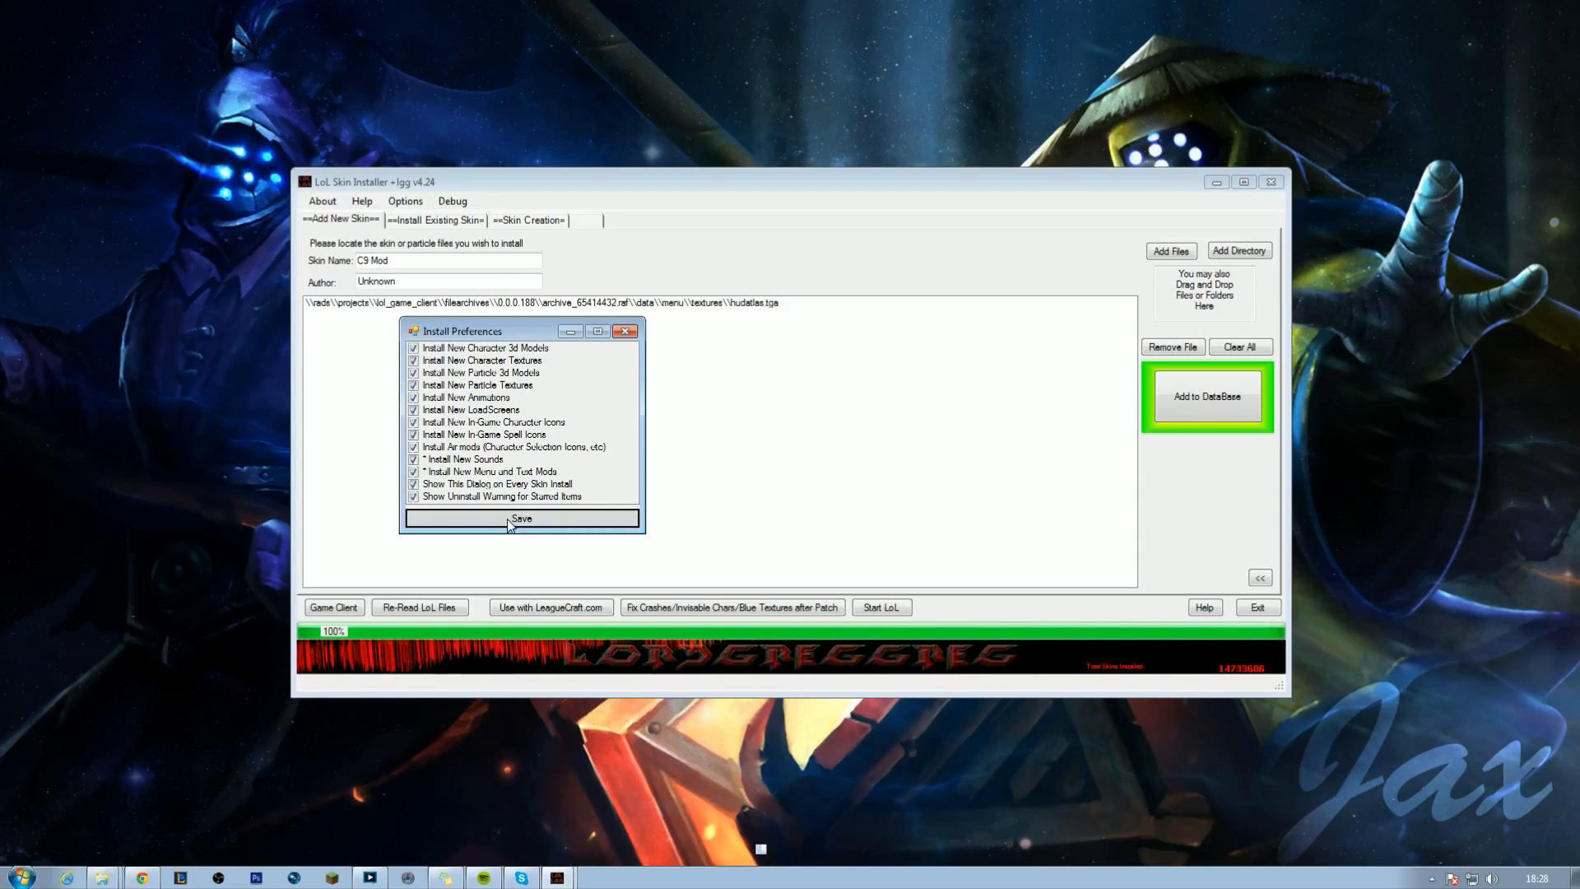
click(522, 519)
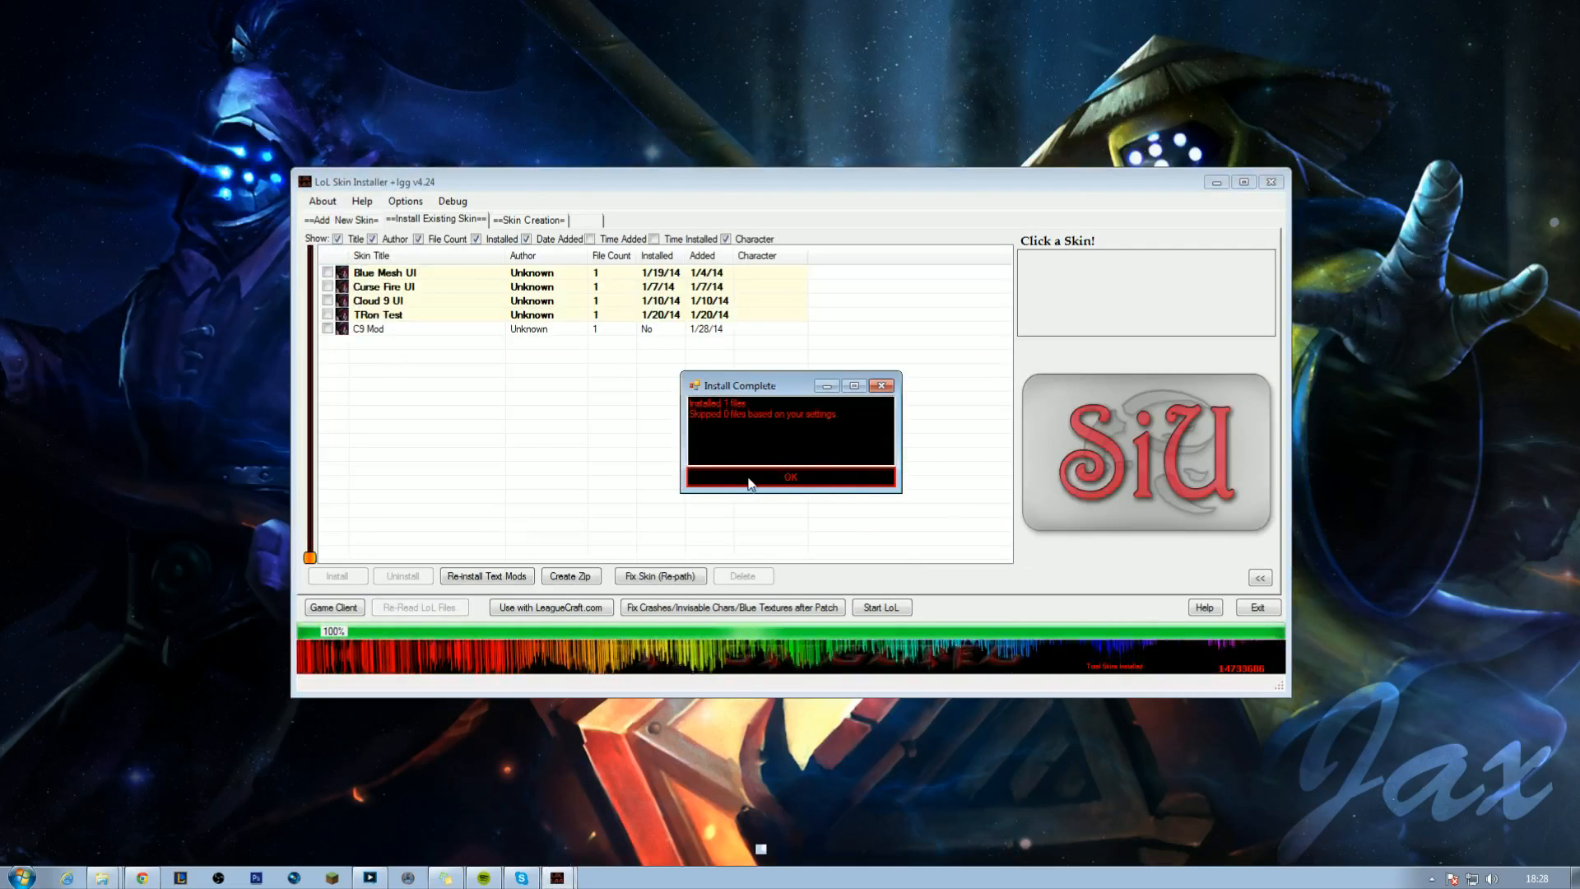
Tick C9 Mod in Install Existing Skin, install it and confirm the Install Complete message.
click(791, 476)
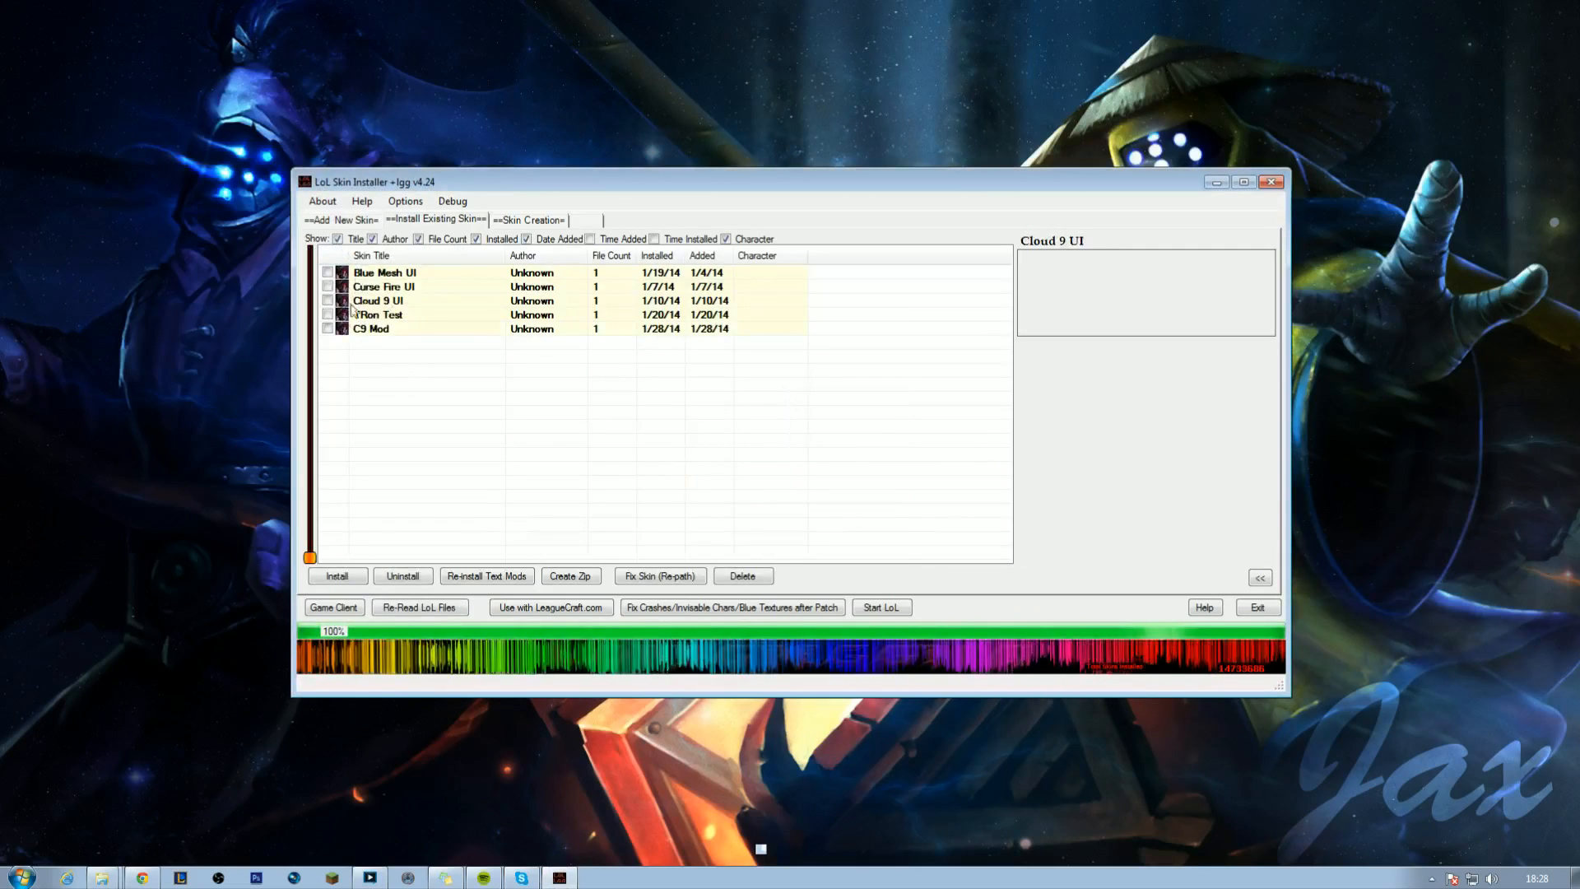
click(328, 329)
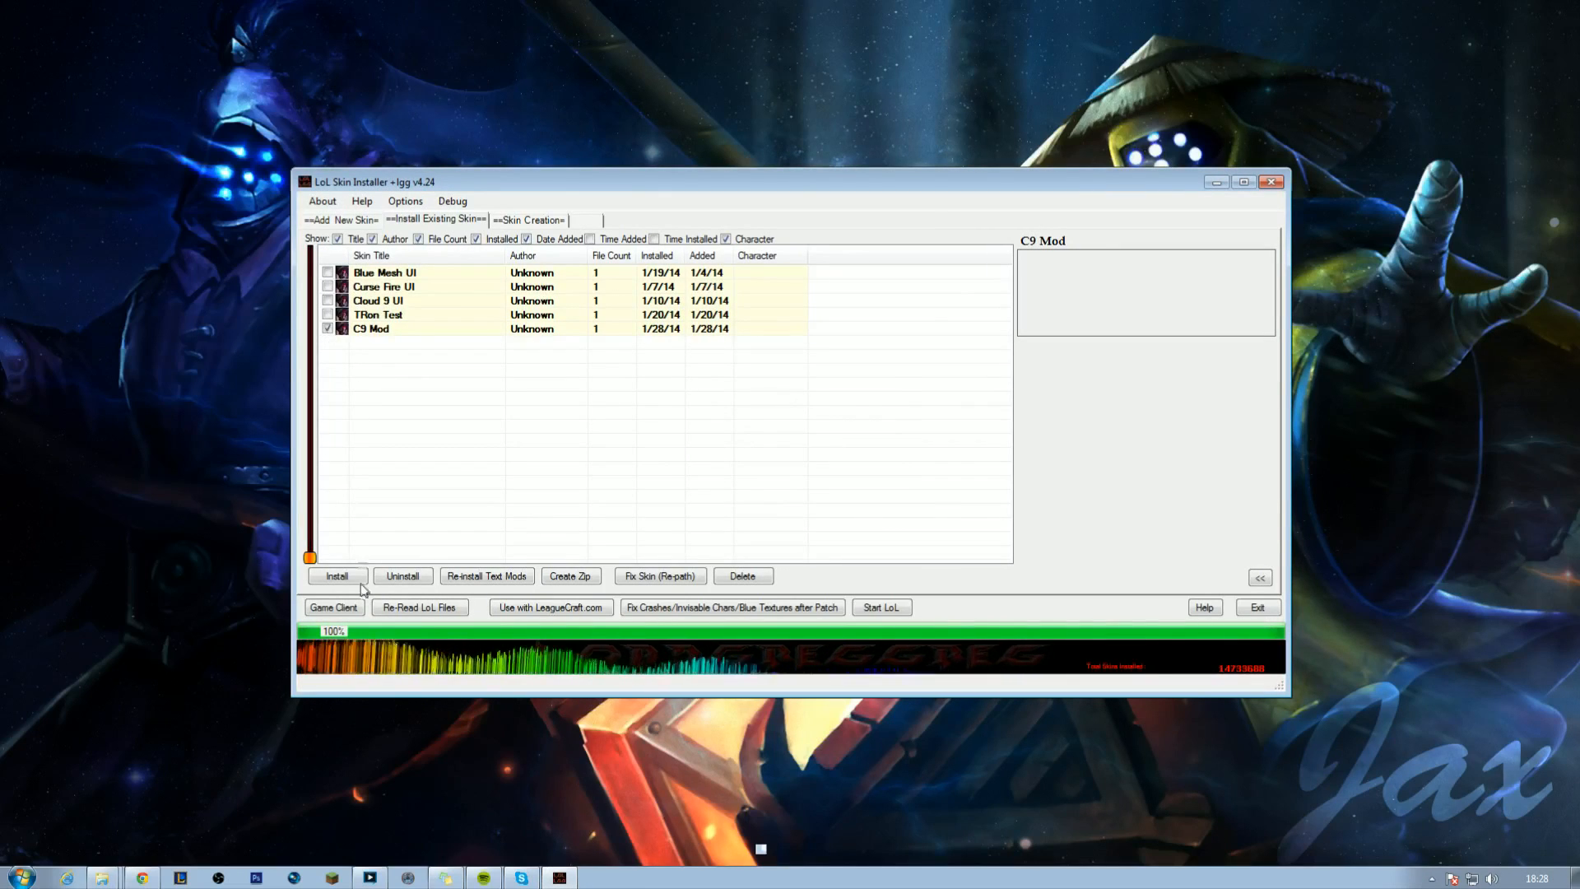
click(335, 576)
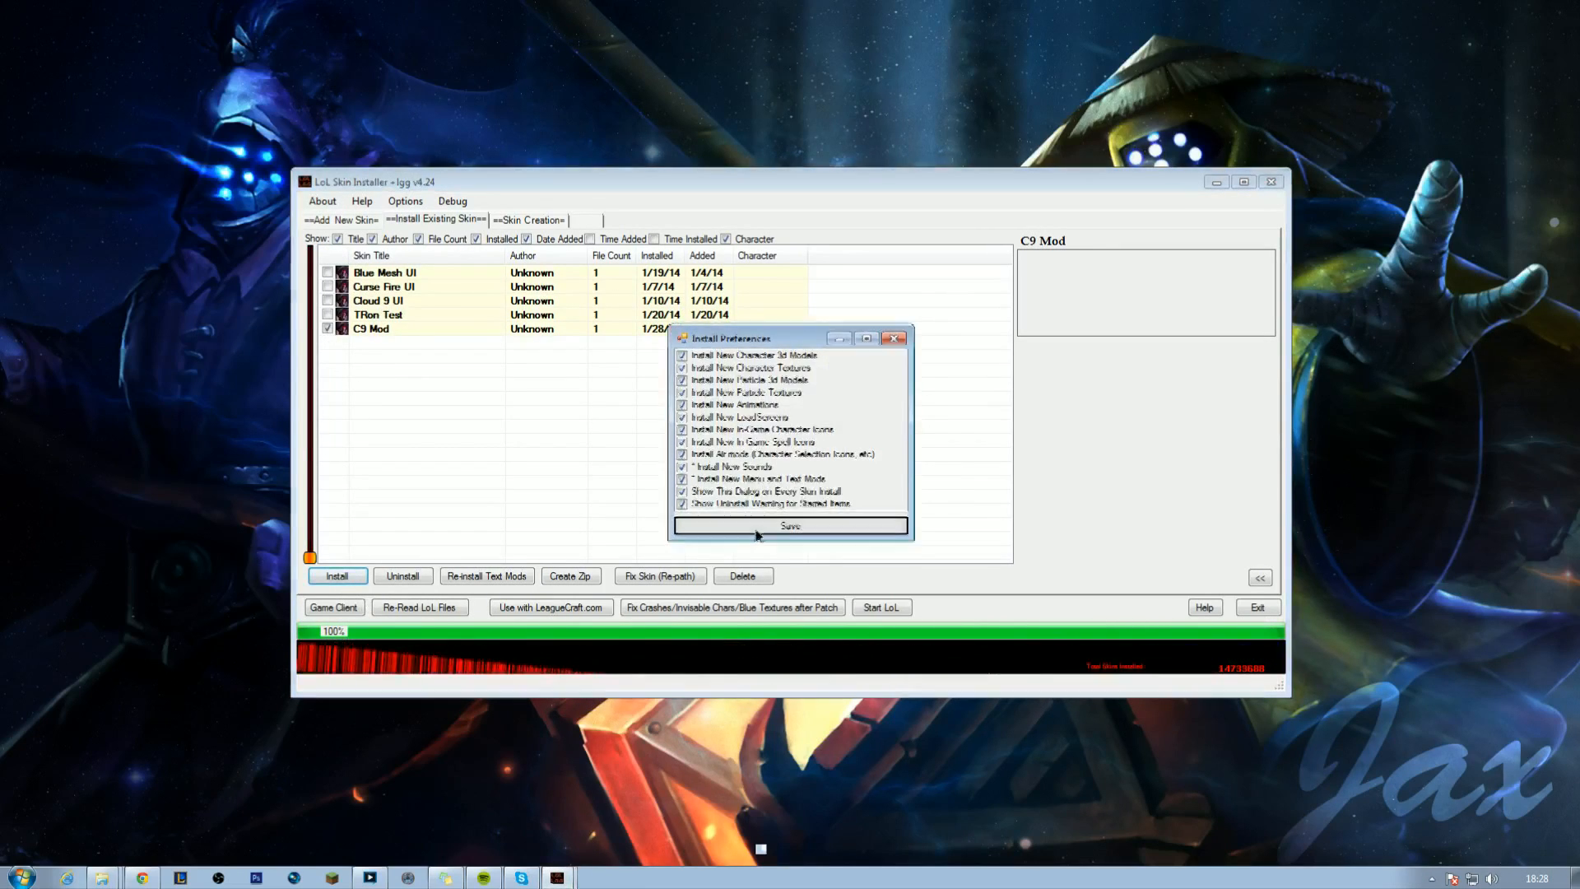
click(791, 525)
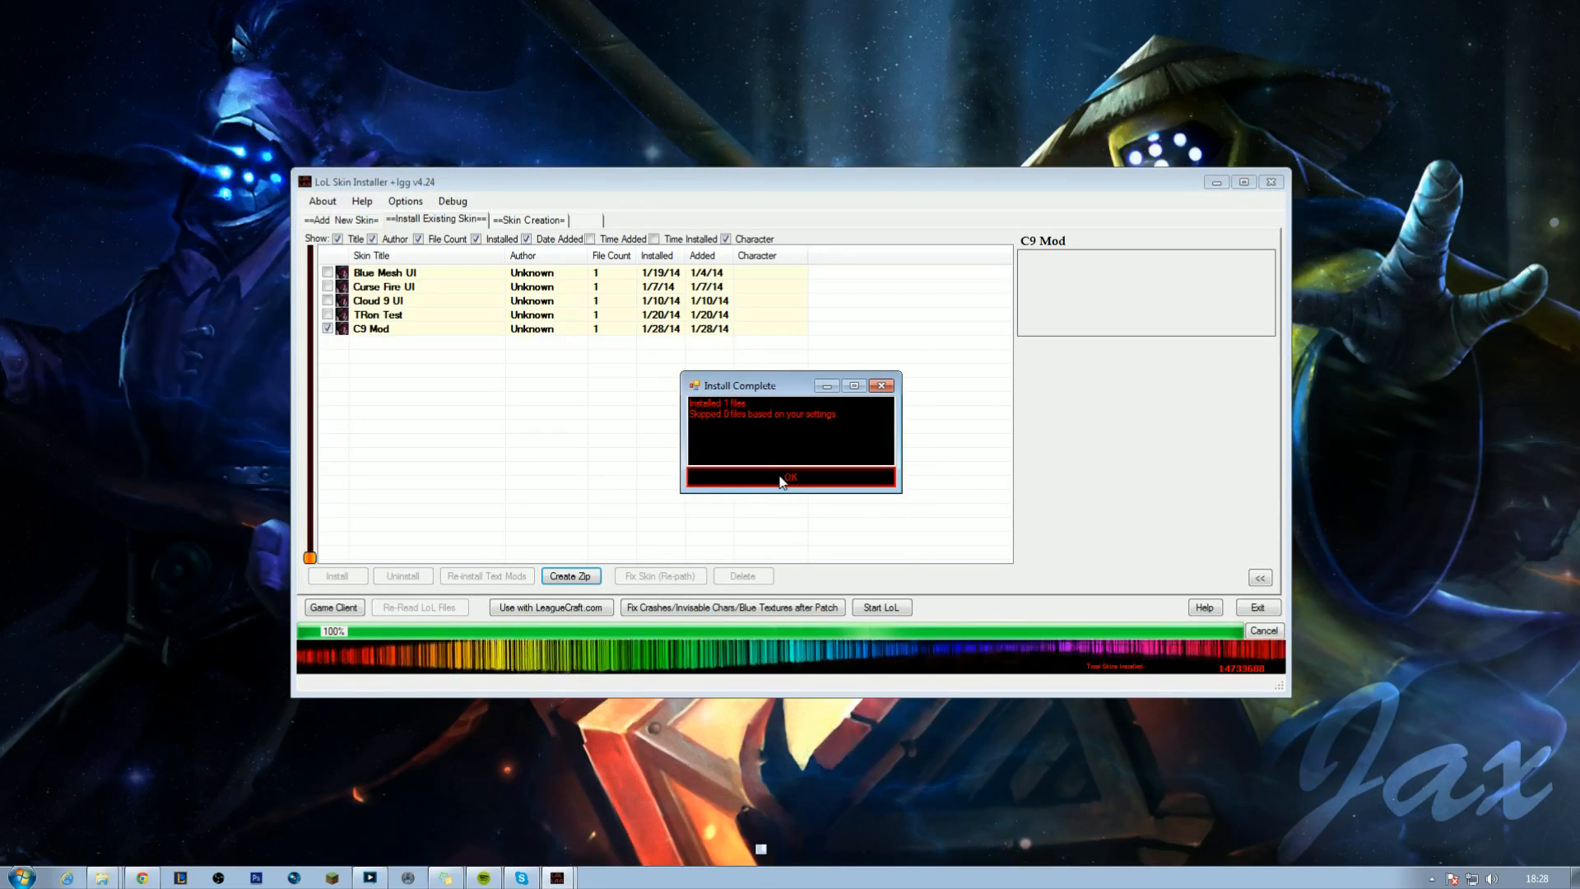
click(790, 476)
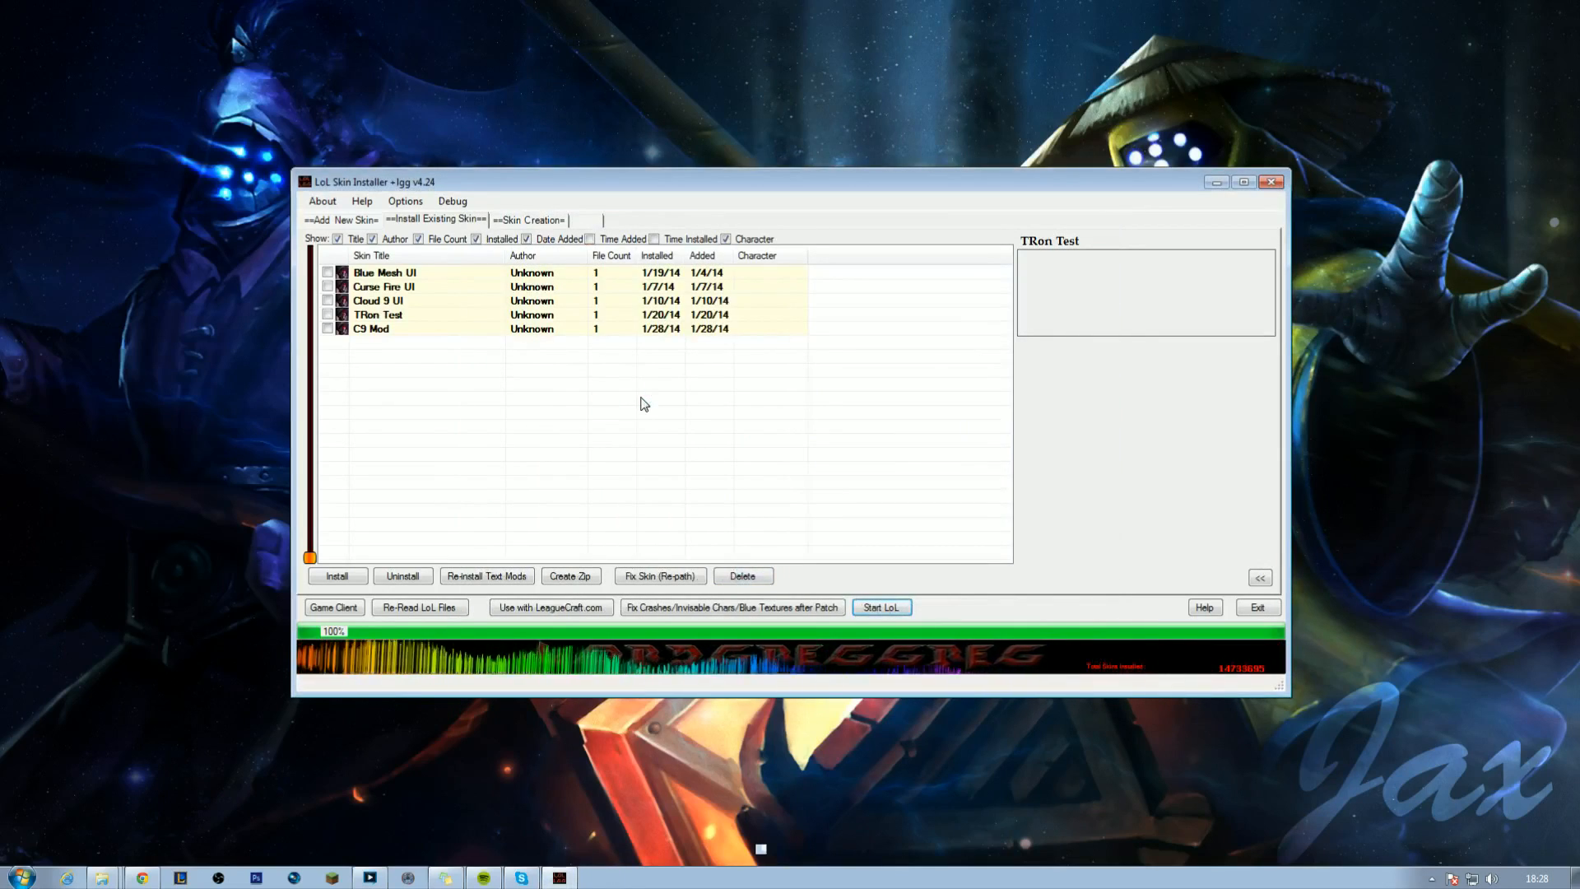
Start League of Legends, log in and choose a custom game under Play.
click(879, 607)
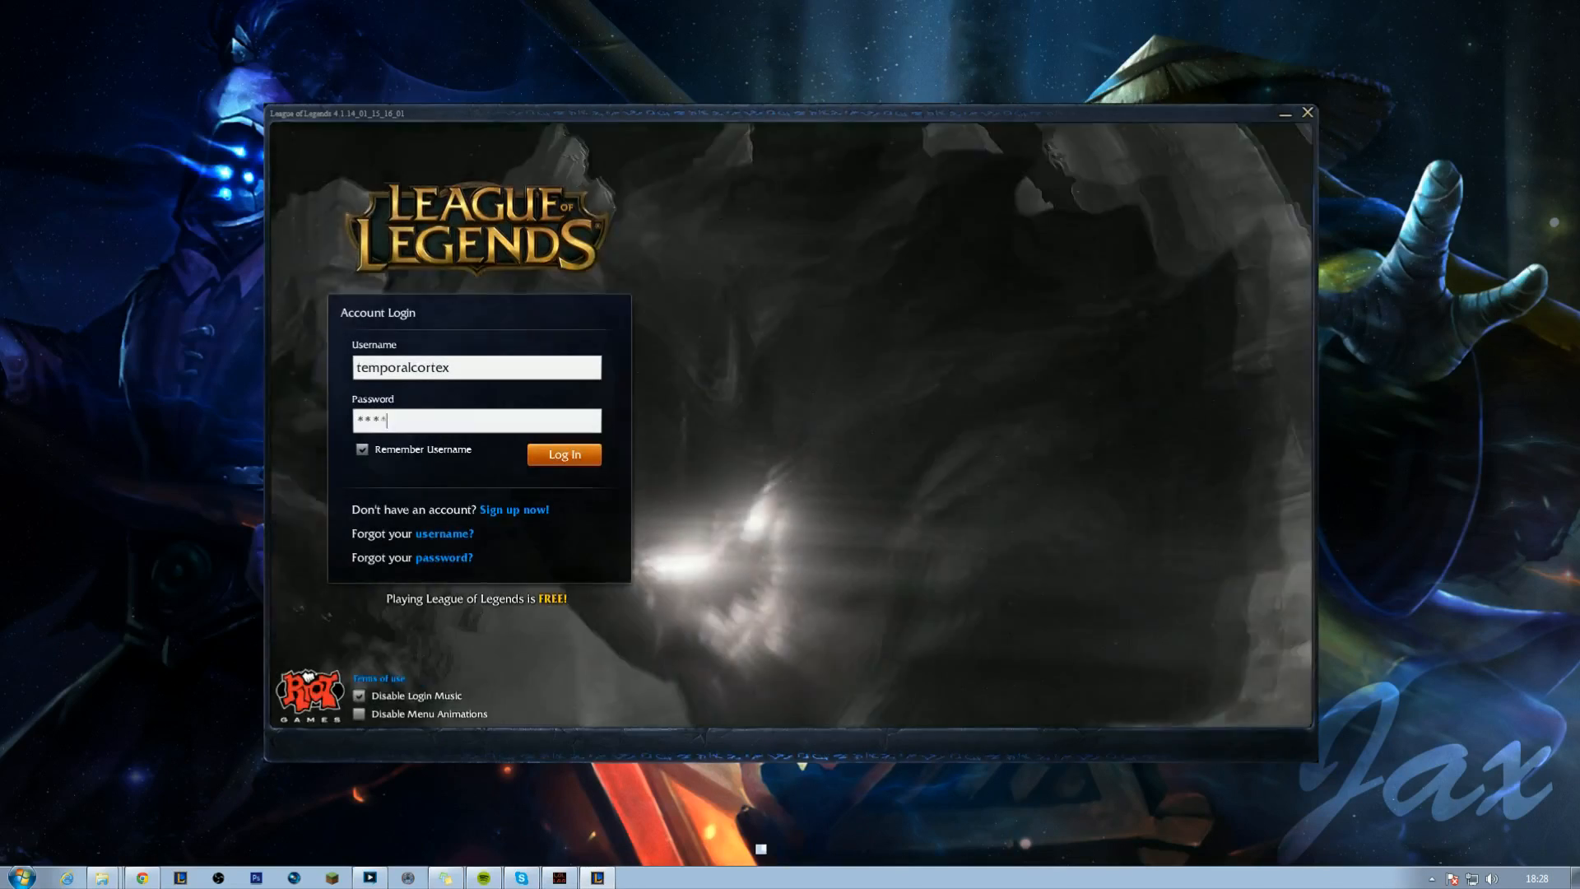
click(563, 454)
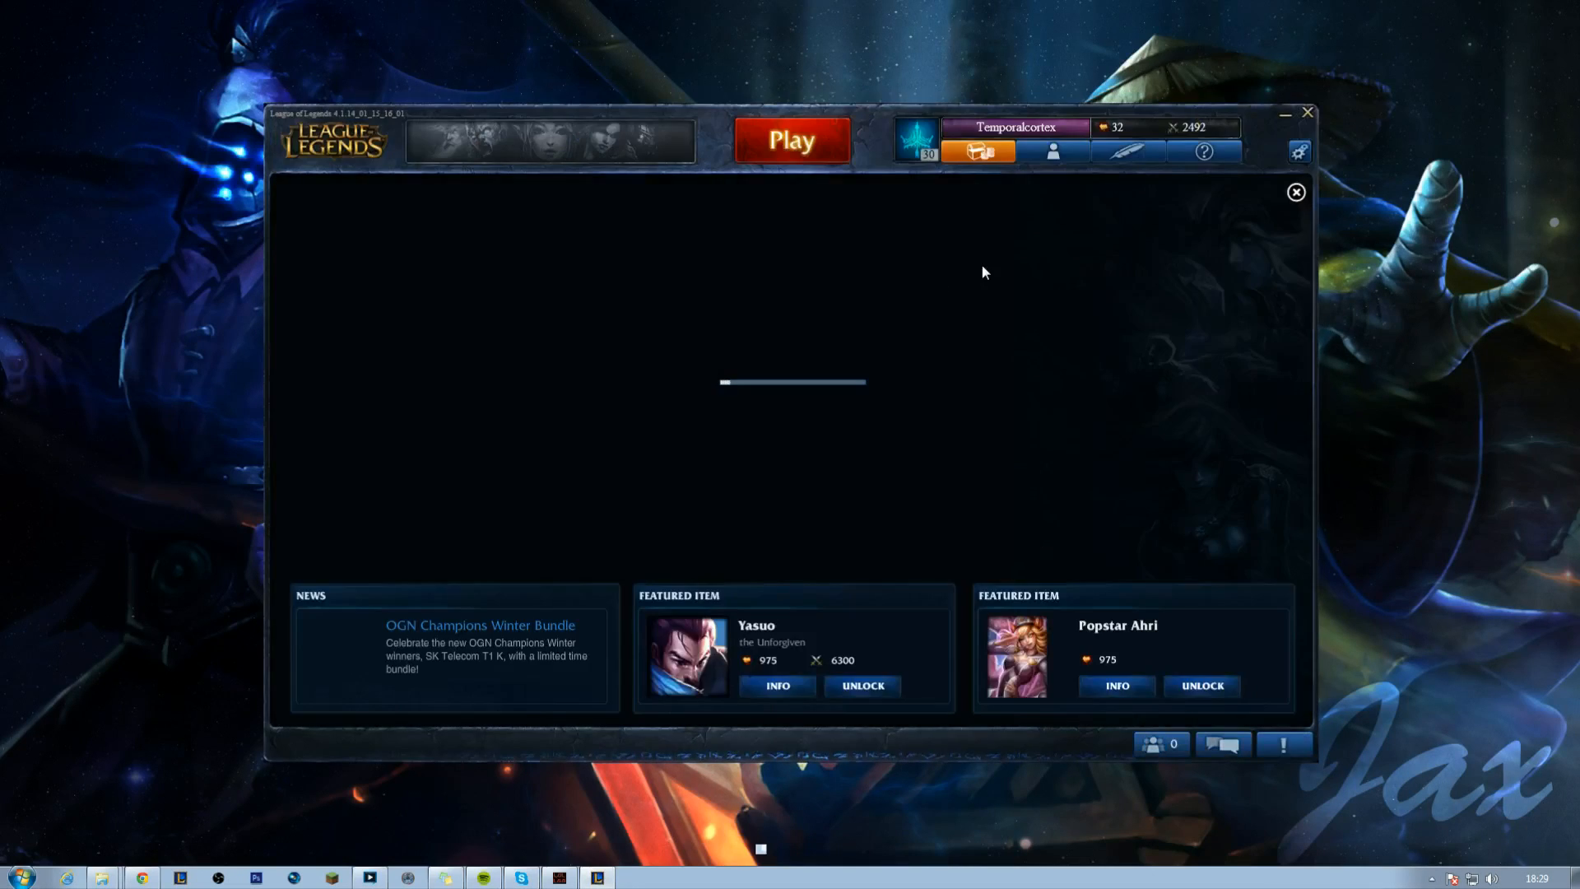
click(792, 138)
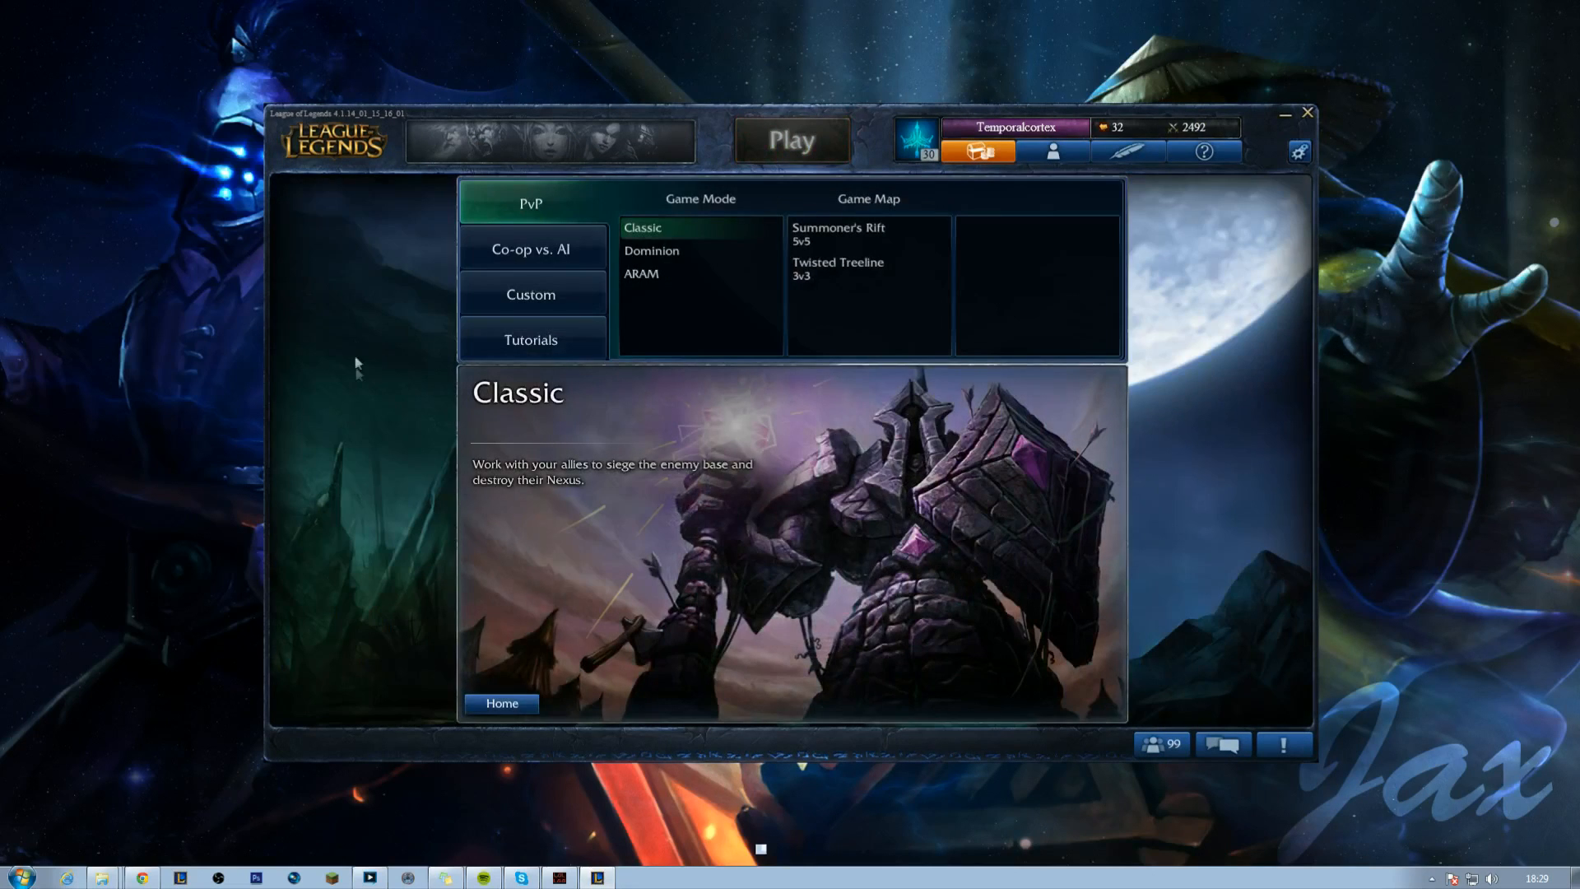
click(530, 295)
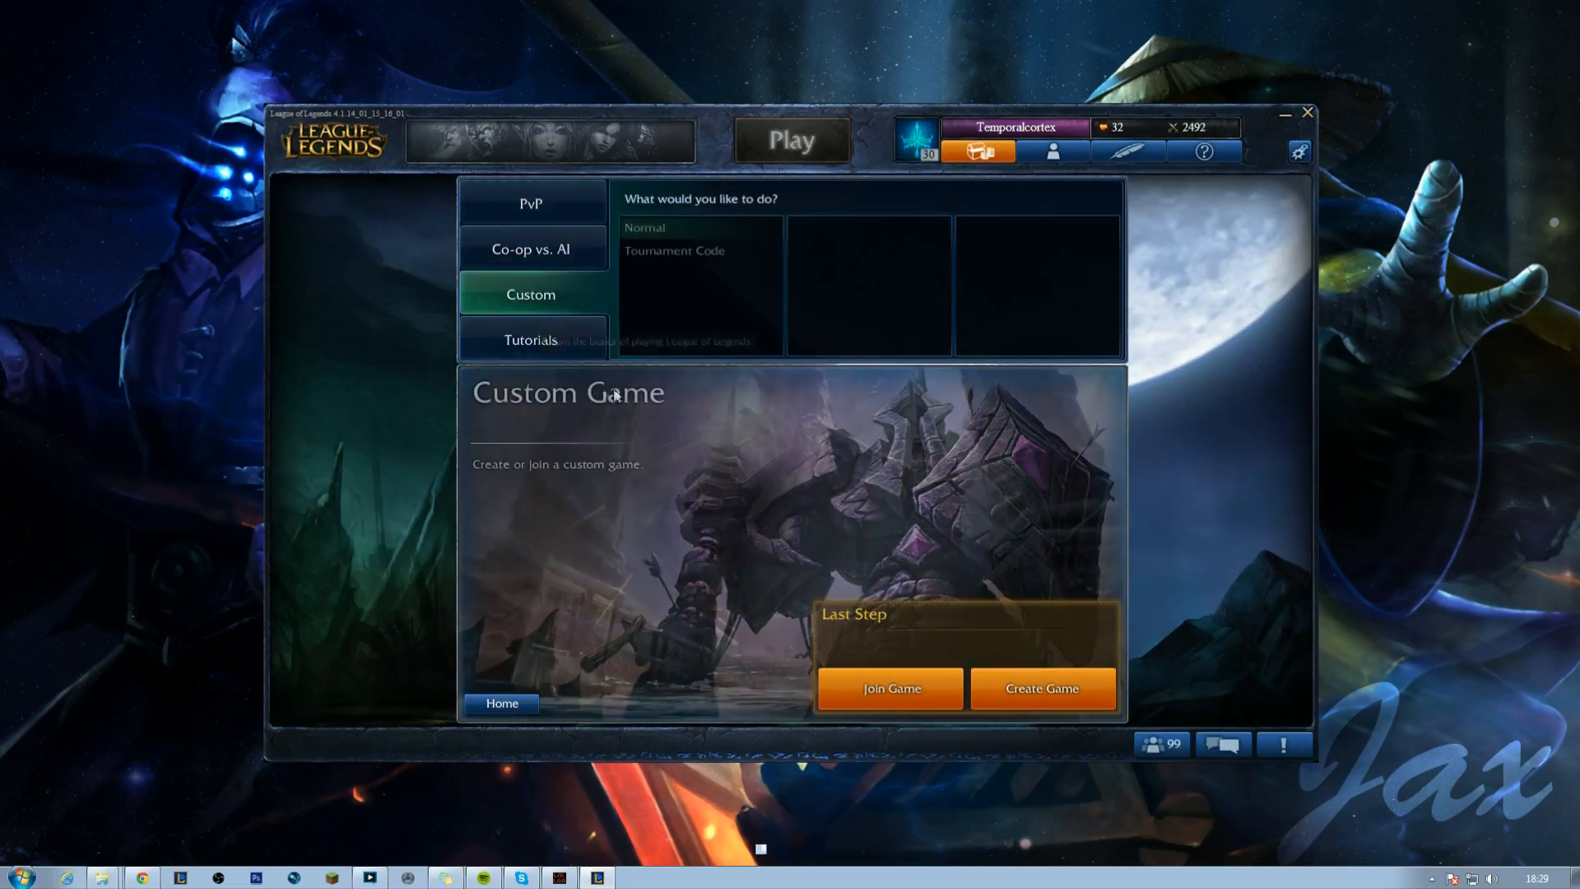
Create a 5v5 Summoner's Rift blind pick custom game and start it without rewards.
click(1040, 688)
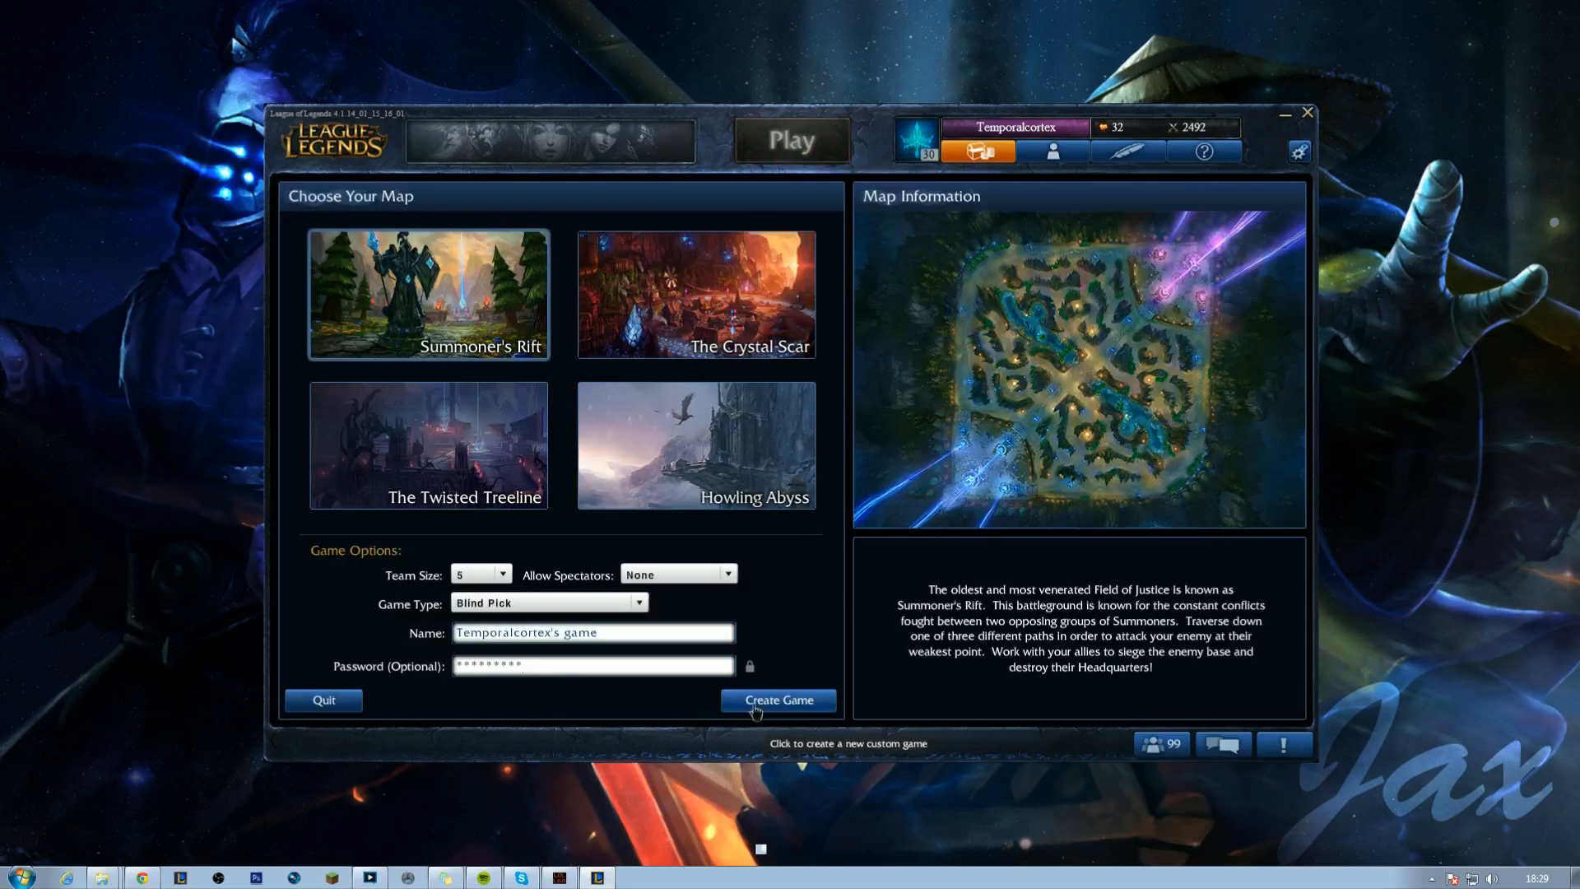
click(777, 699)
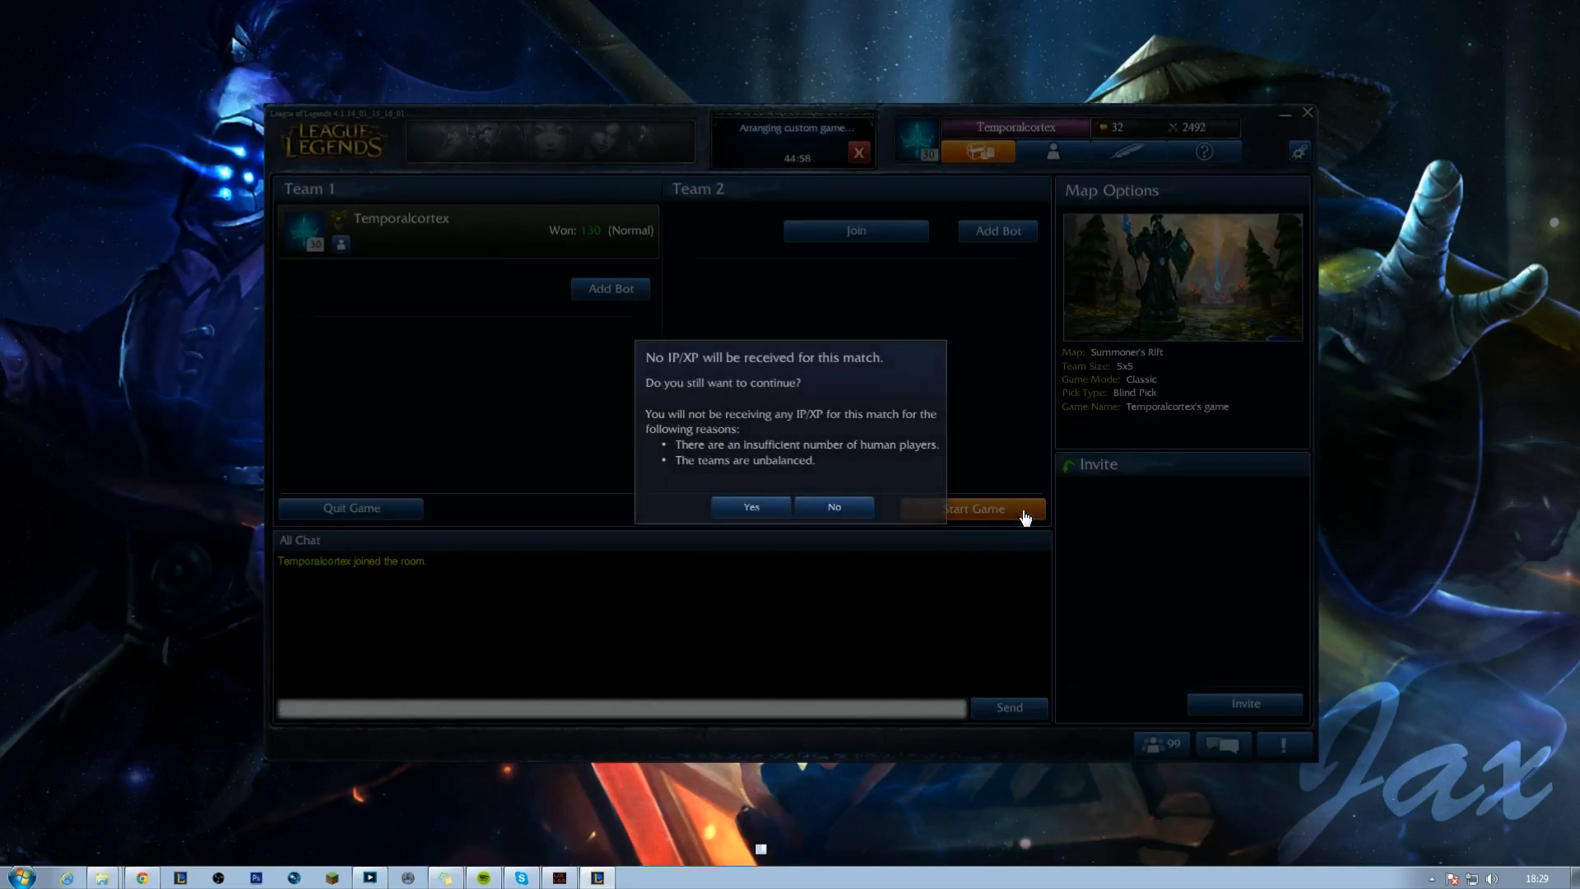
click(833, 505)
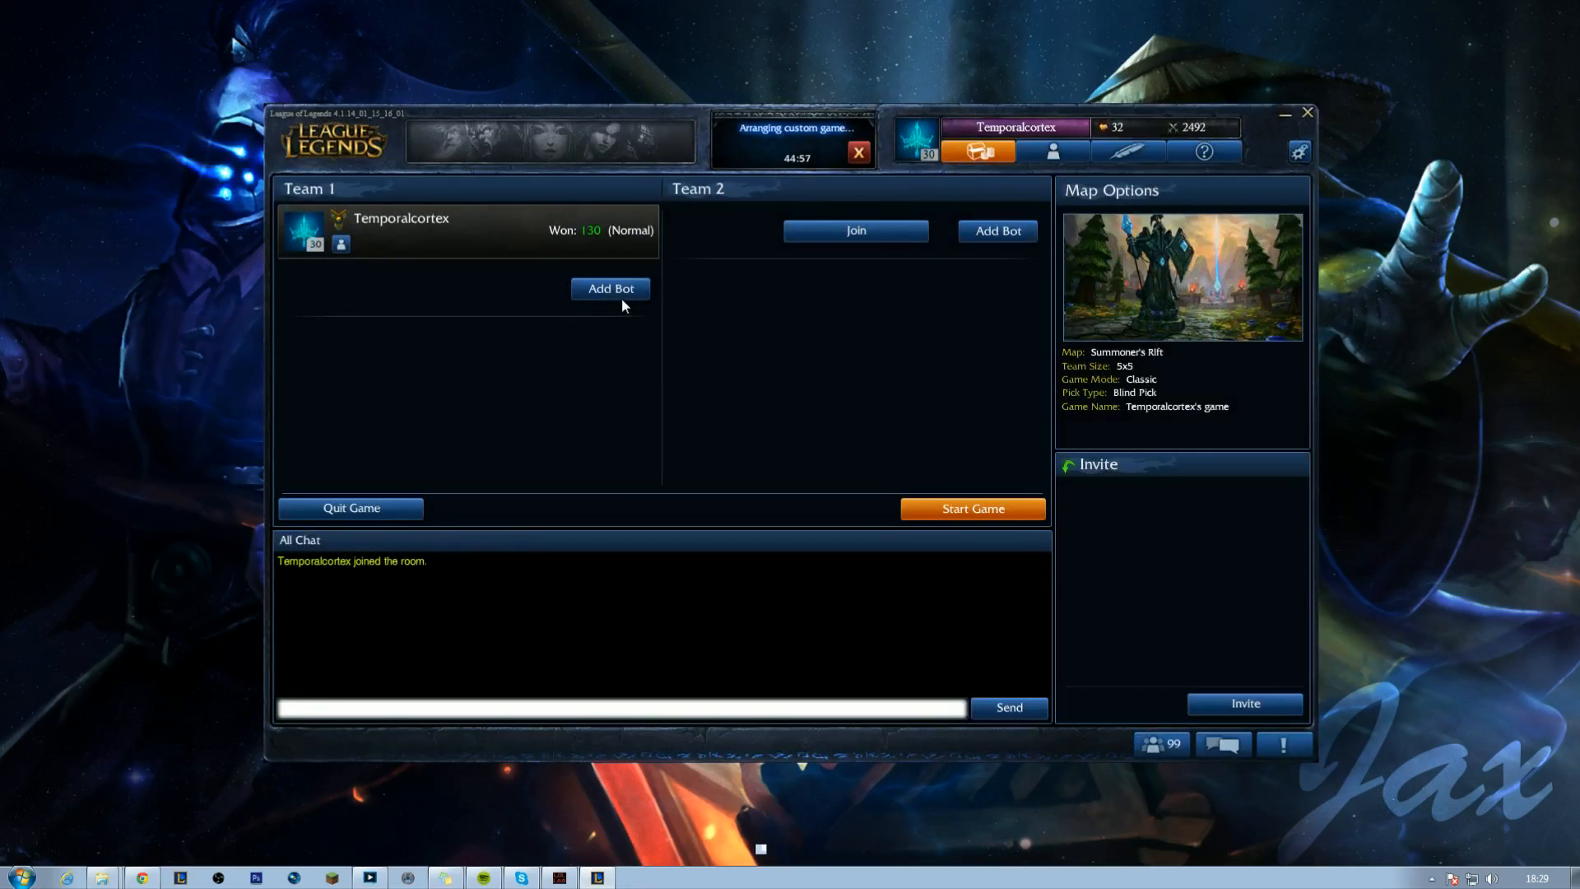
Pick Jinx, cycle to the Mafia Jinx skin and lock her in.
click(971, 508)
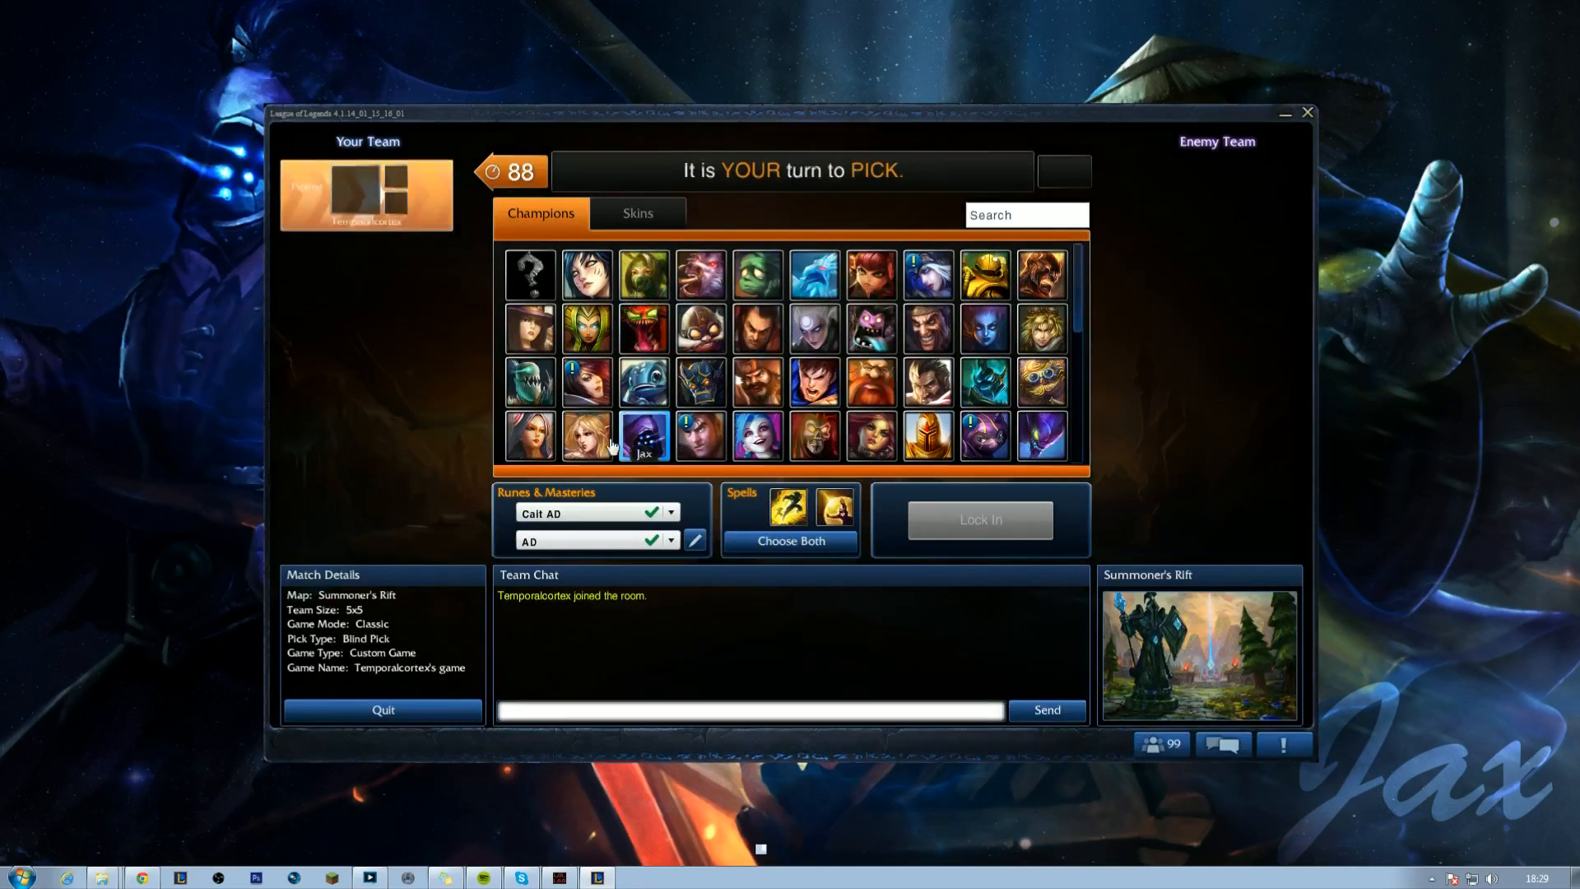
click(645, 437)
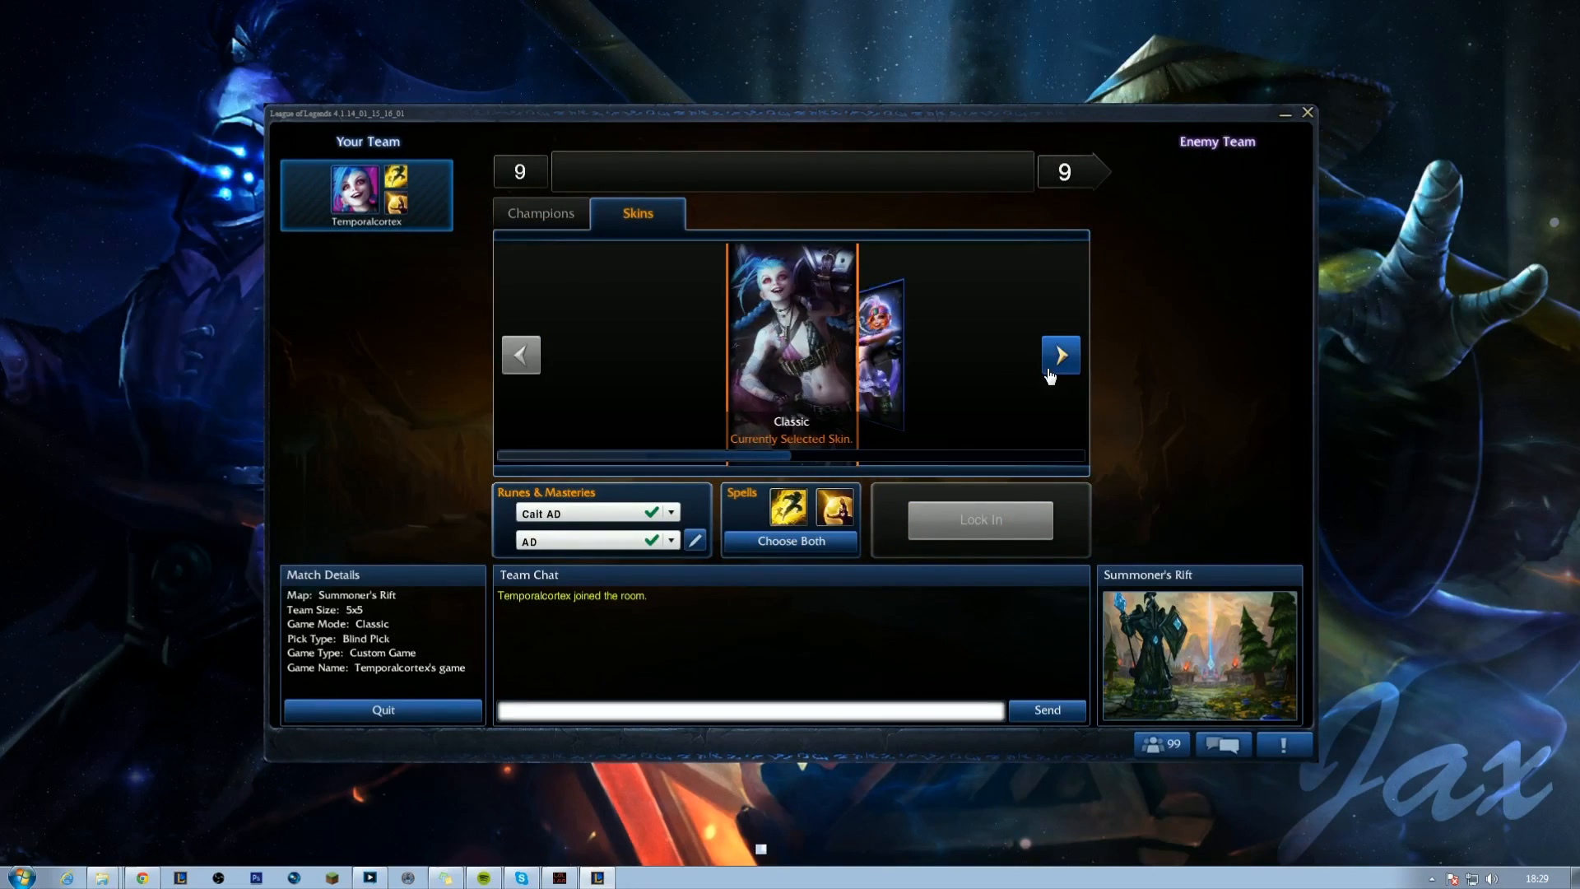
click(1059, 356)
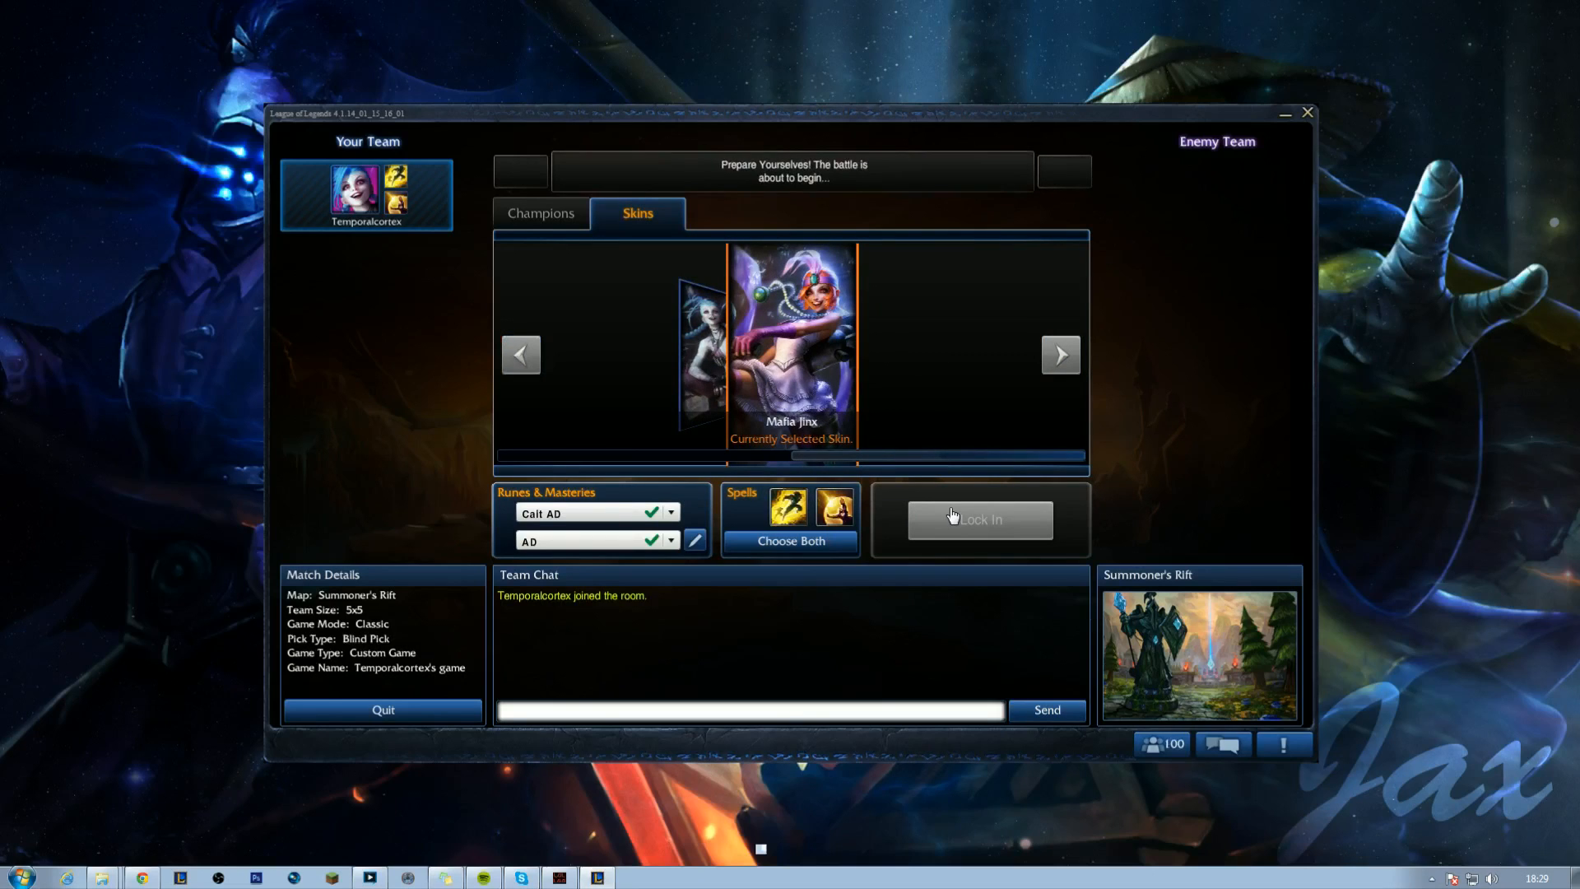
click(978, 519)
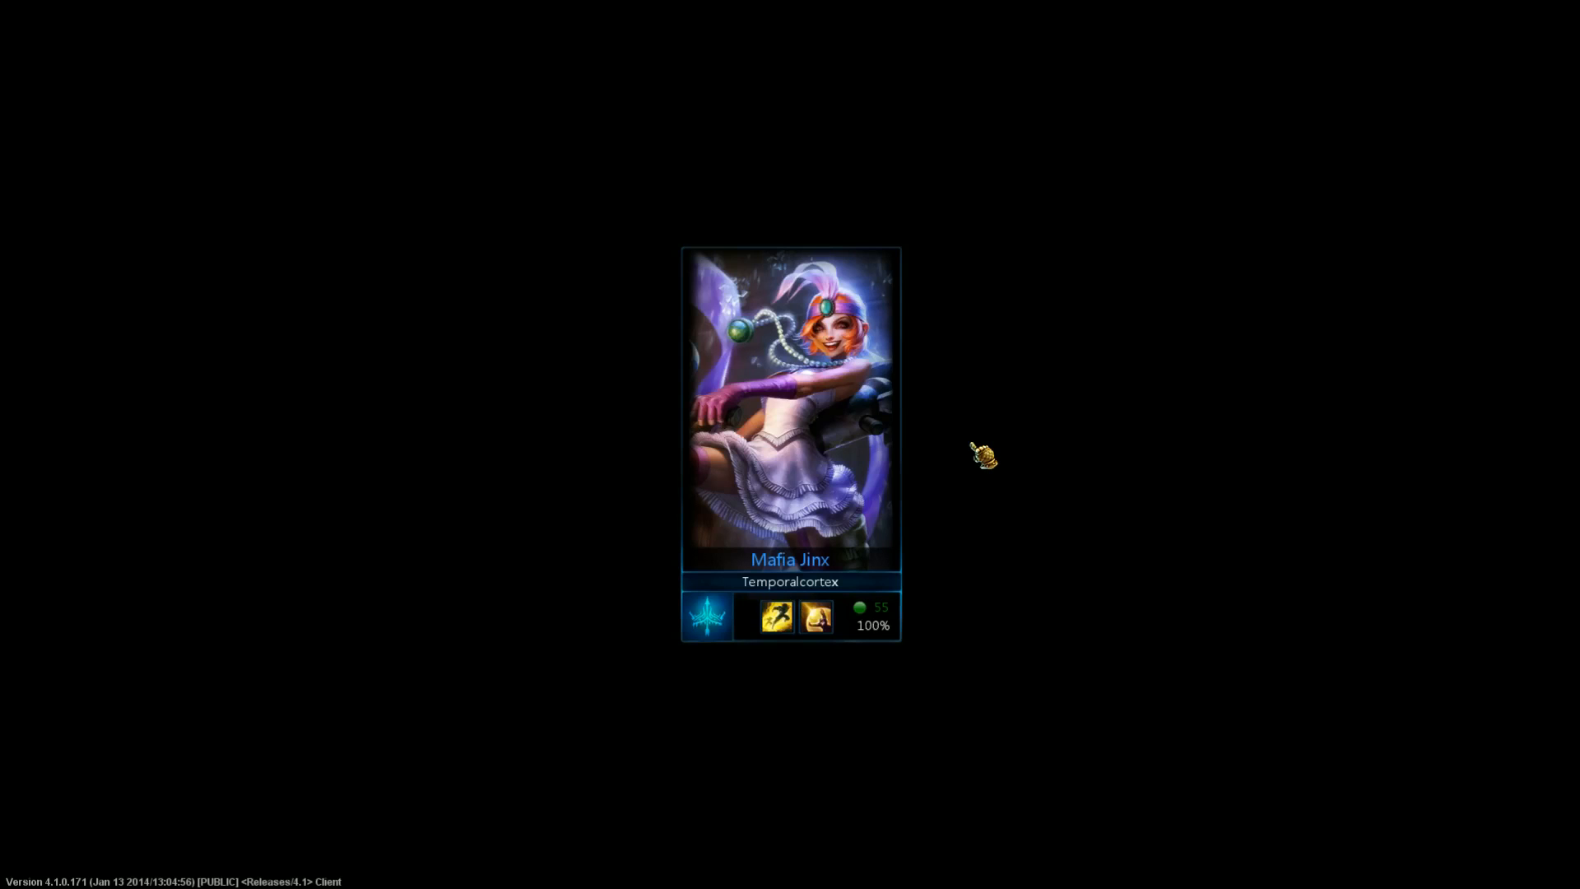
mouse_move(835, 454)
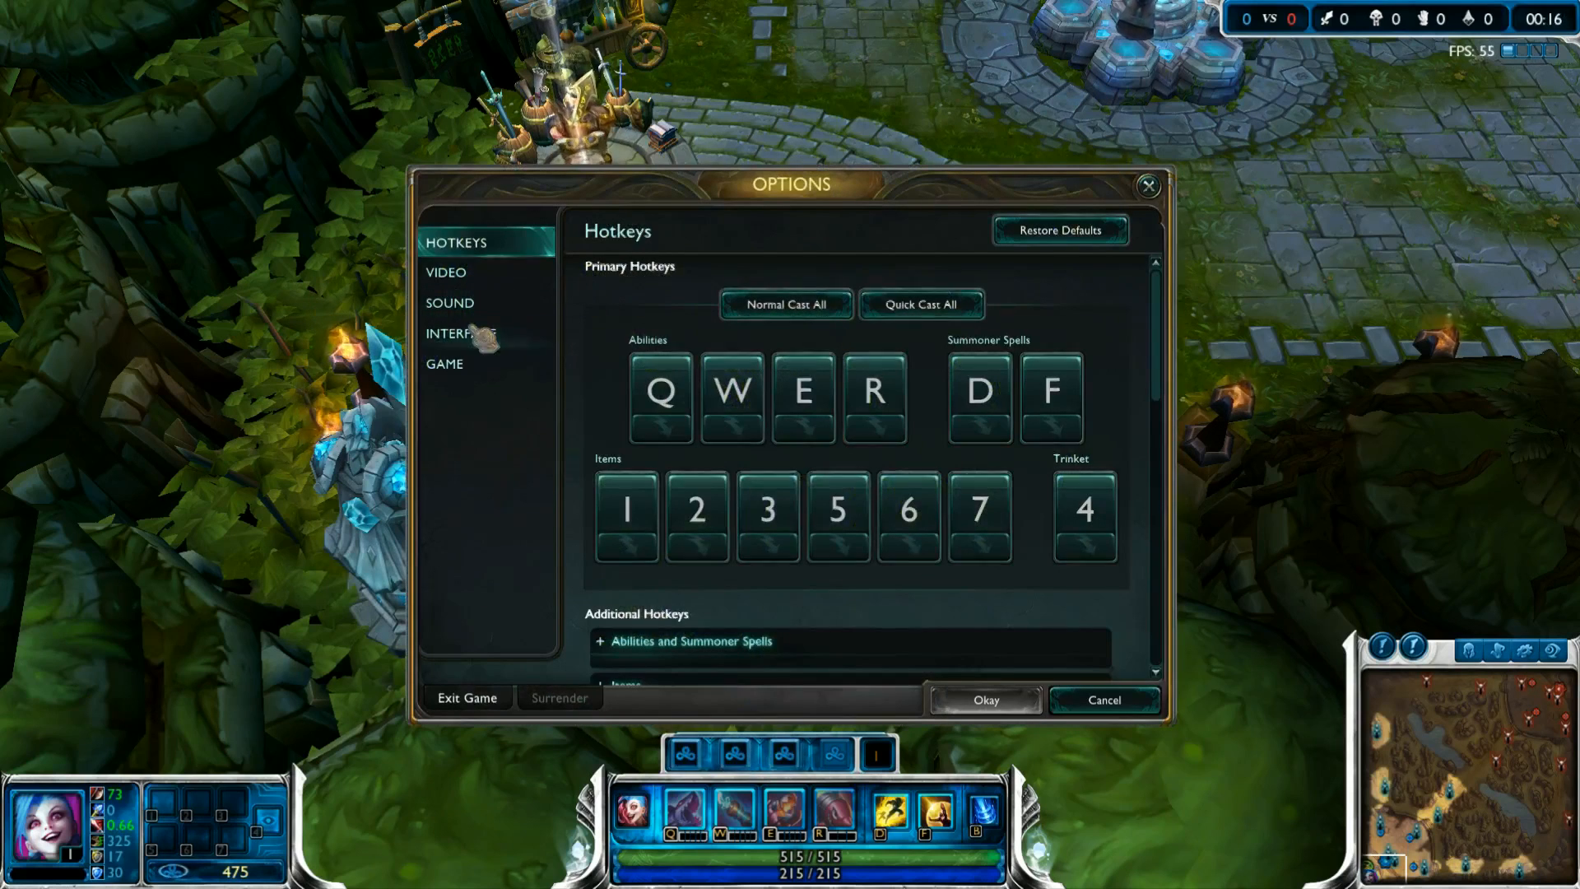
Check the HUD scale on the Interface settings and close Options with Okay.
click(461, 332)
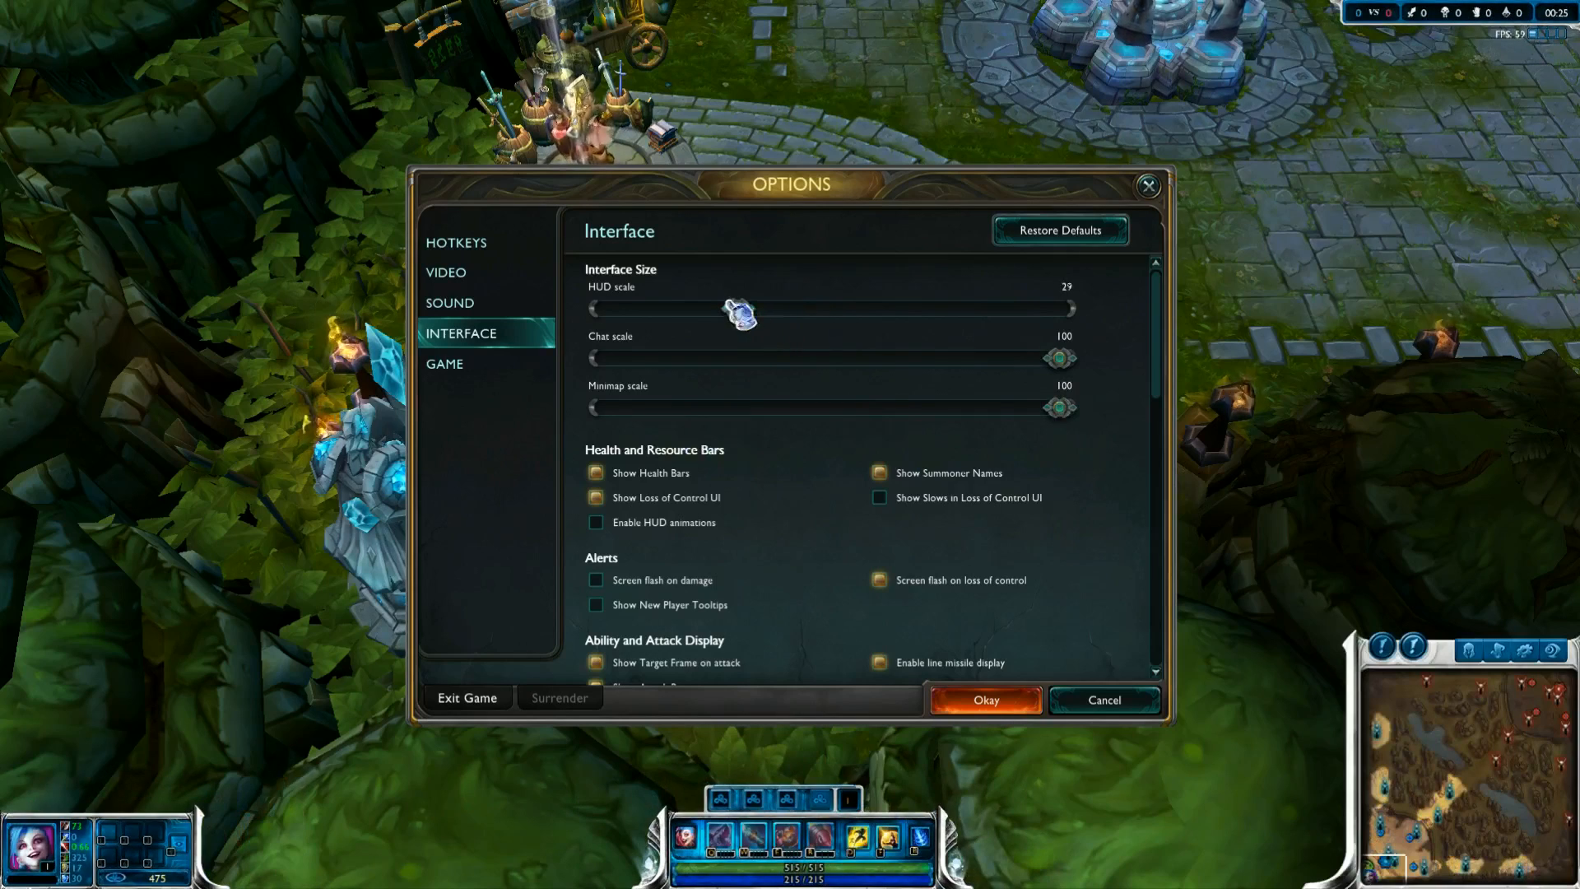
click(984, 699)
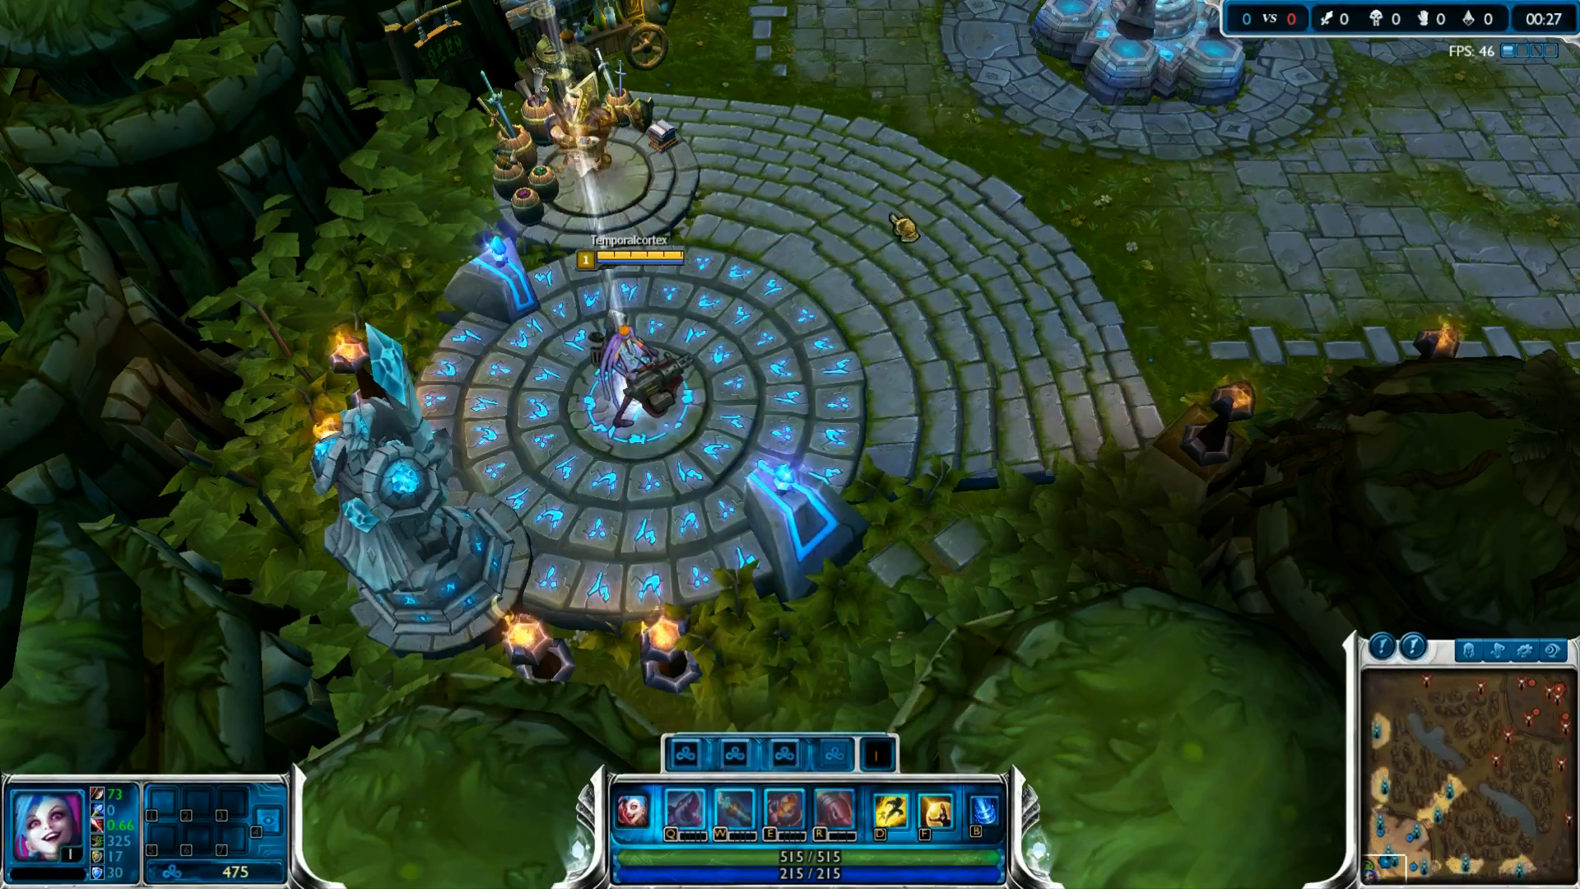